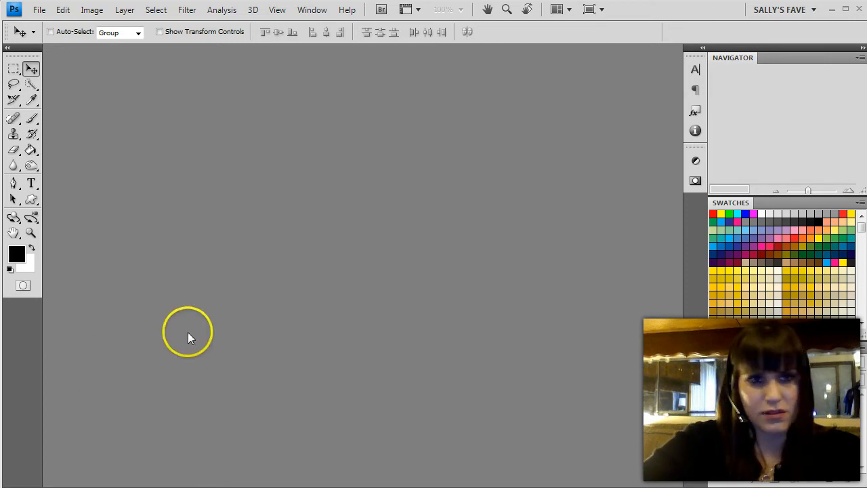
mouse_move(330, 149)
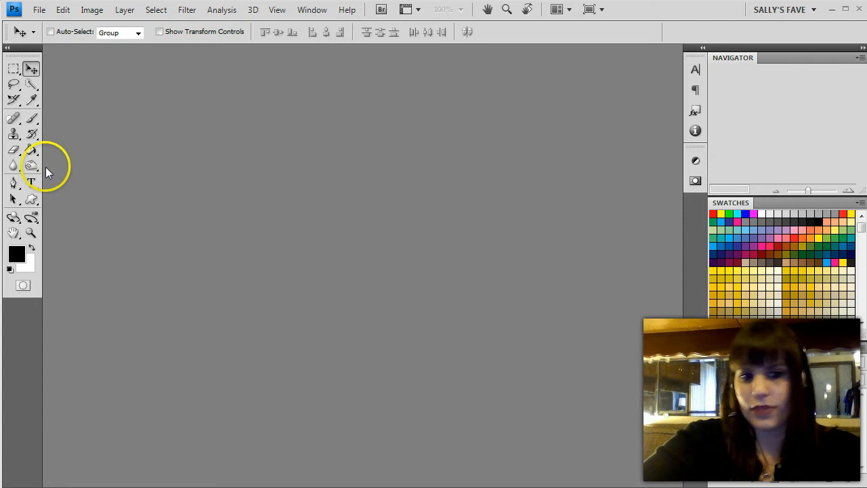
mouse_move(181, 71)
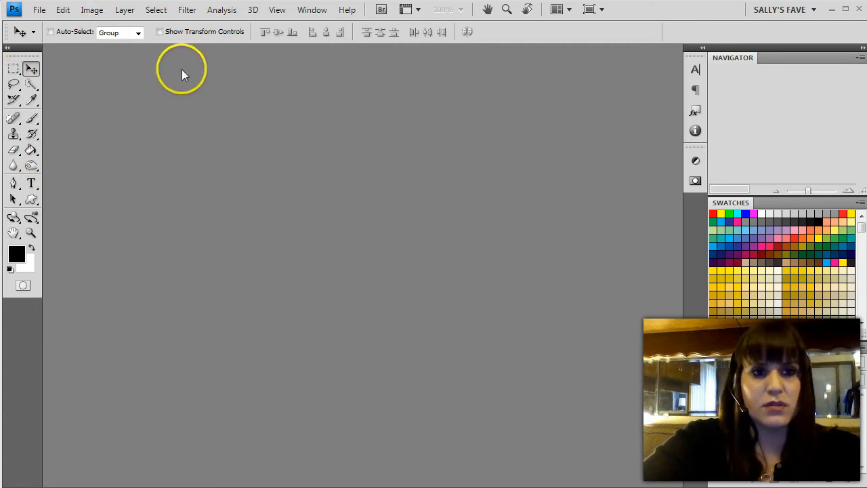
- Create a new document 1500 px wide by 500 px high at 72 ppi named 'Twitter Header 500x1500'
click(38, 10)
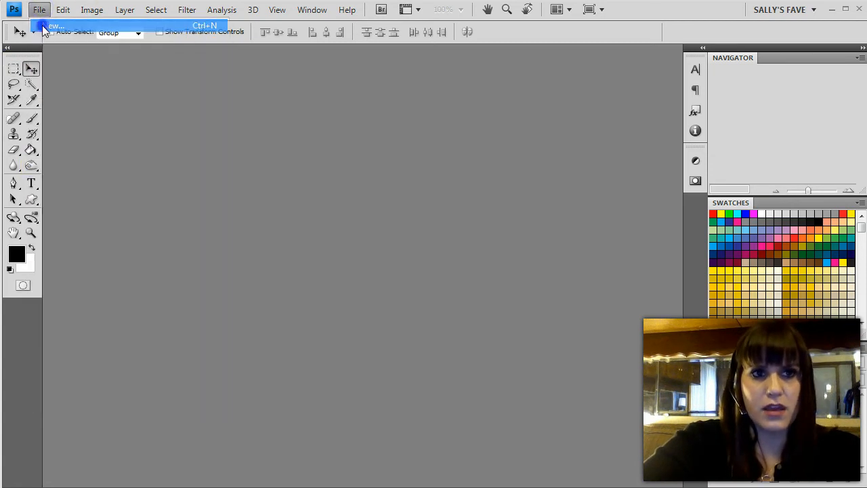
click(55, 26)
text(Twitter Header 500x)
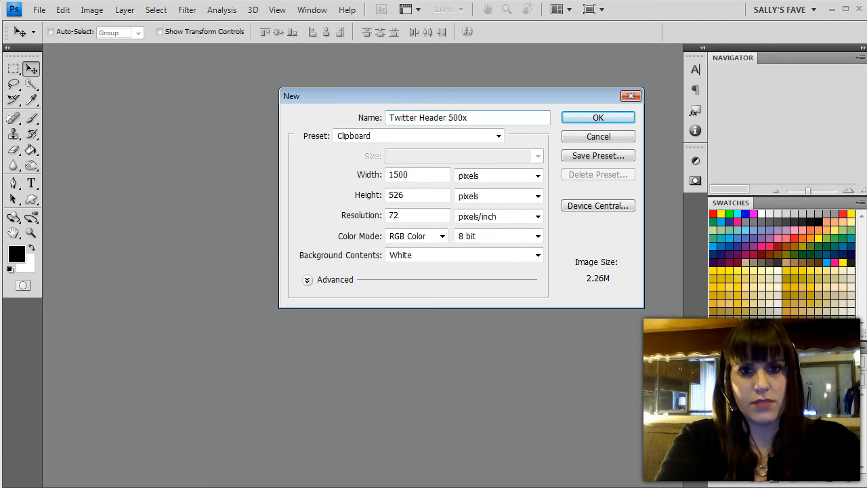
text(1500)
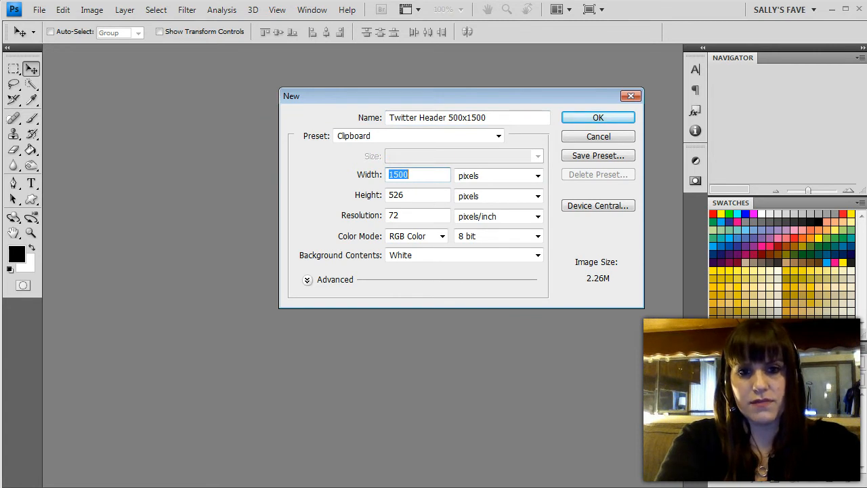
click(418, 195)
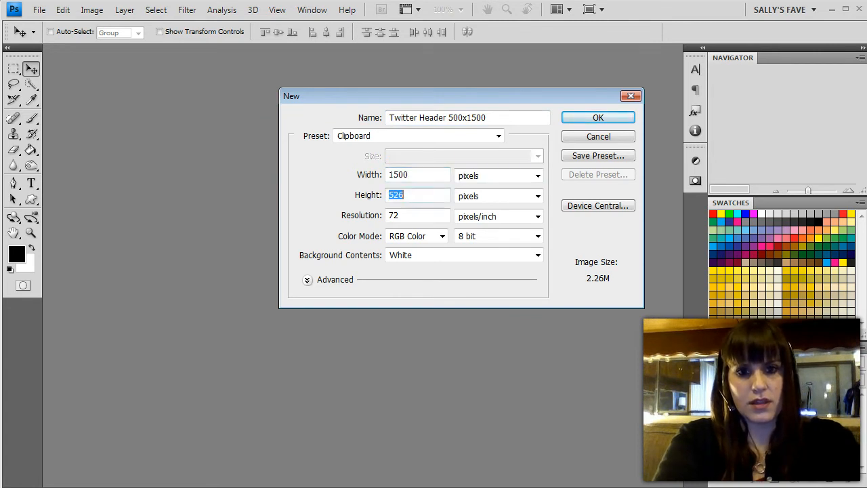
text(500)
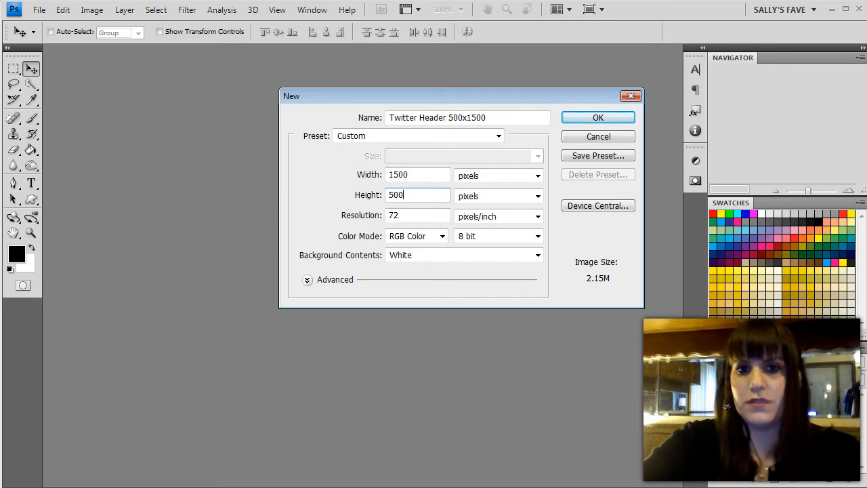
click(536, 176)
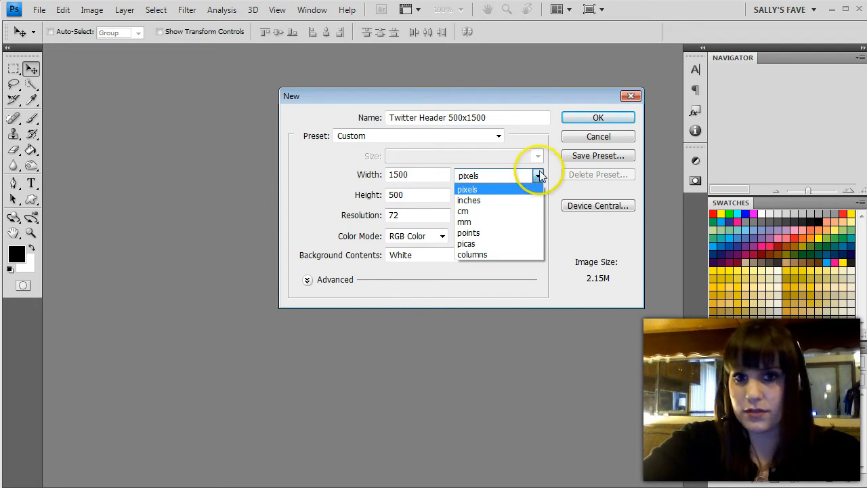
click(466, 190)
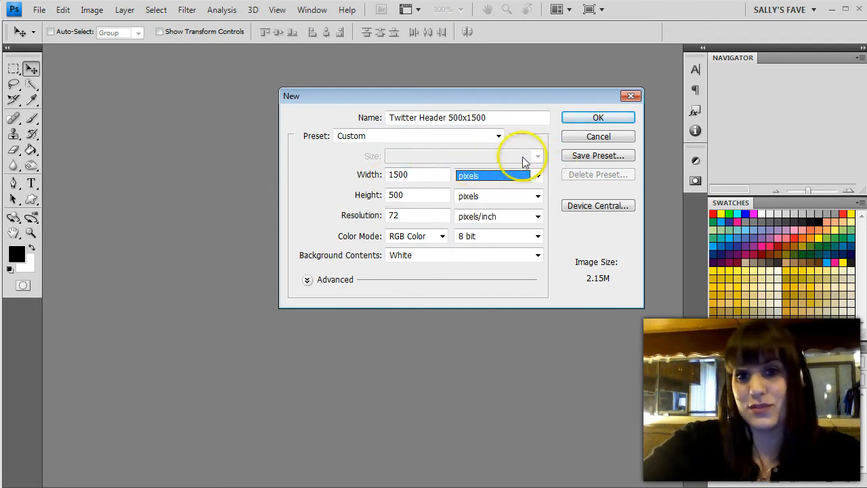
click(598, 116)
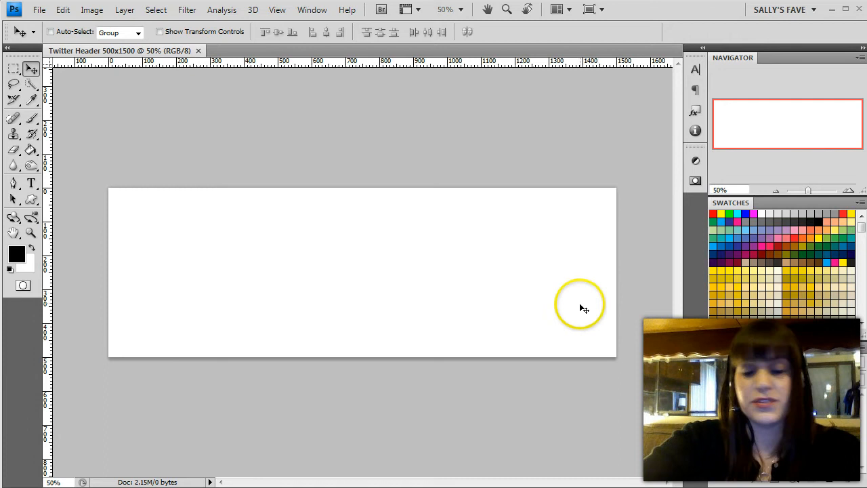
mouse_move(832, 423)
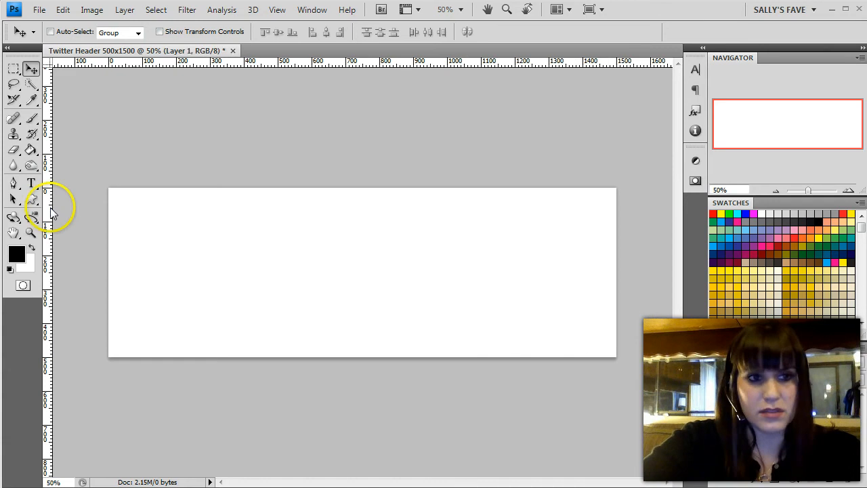
- Fill the header layer with white using the Paint Bucket with white as foreground colour
click(33, 149)
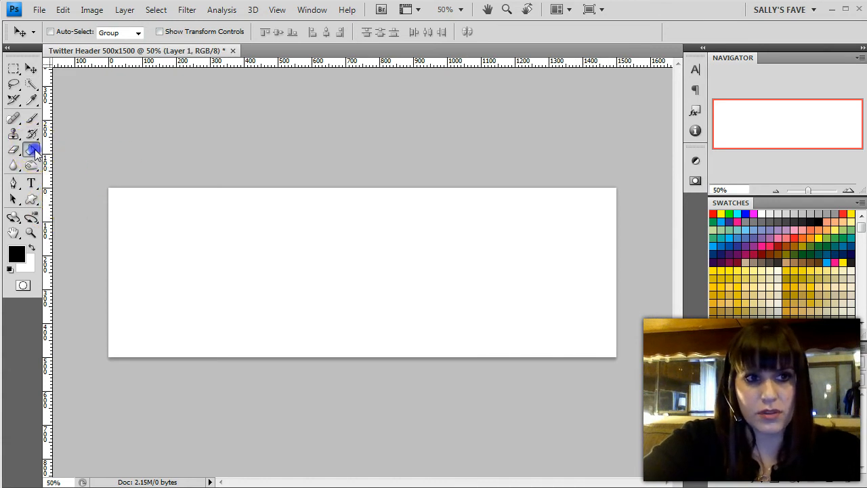
click(31, 149)
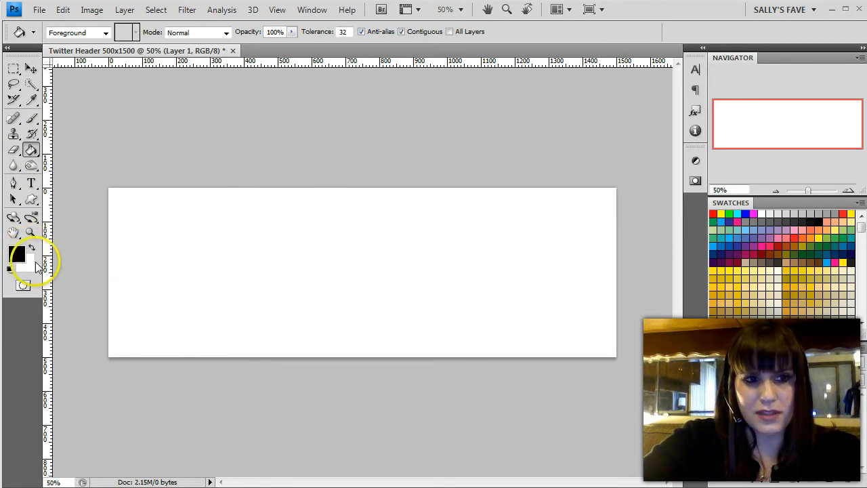
click(31, 247)
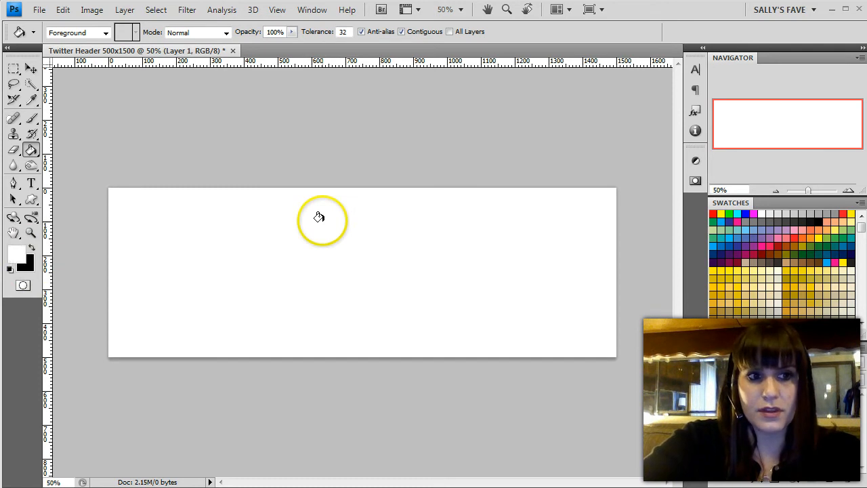
click(32, 251)
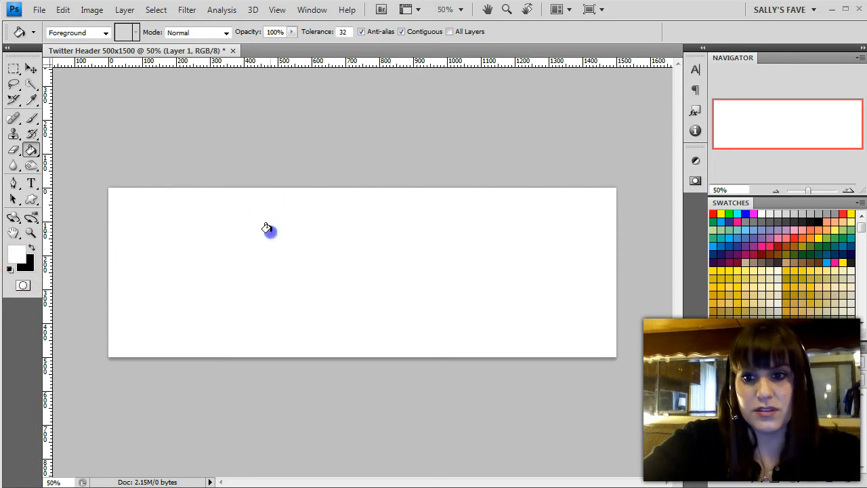
click(31, 65)
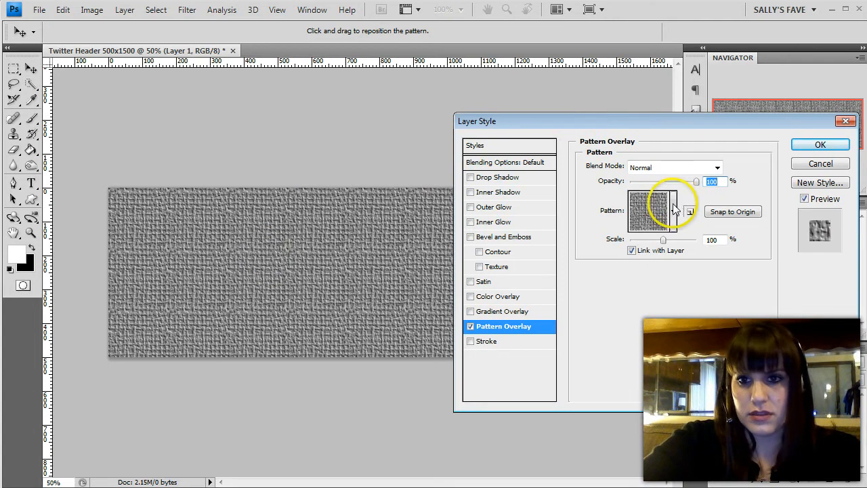
- Load more patterns and set the Pattern Overlay to the cream Sketch Paper texture
click(675, 212)
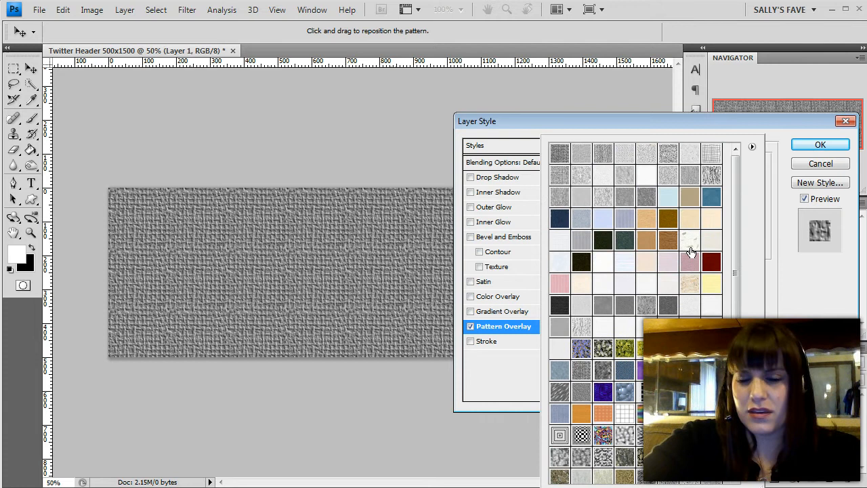
scroll(down, 3)
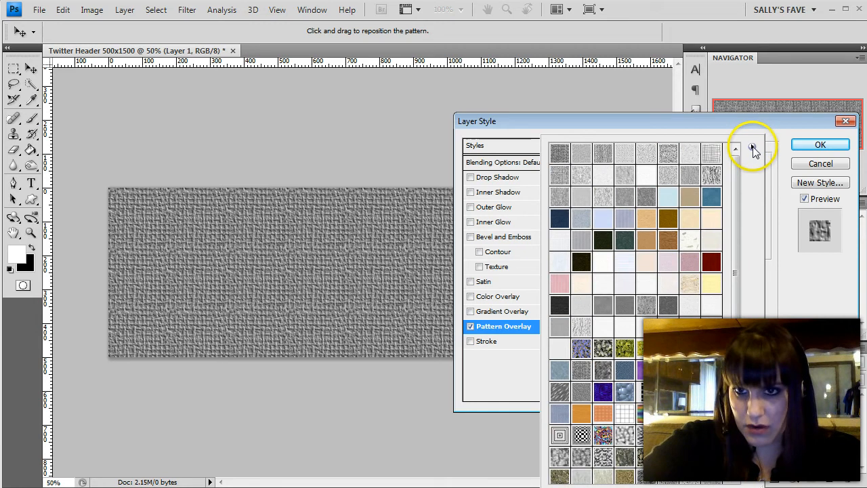
click(752, 146)
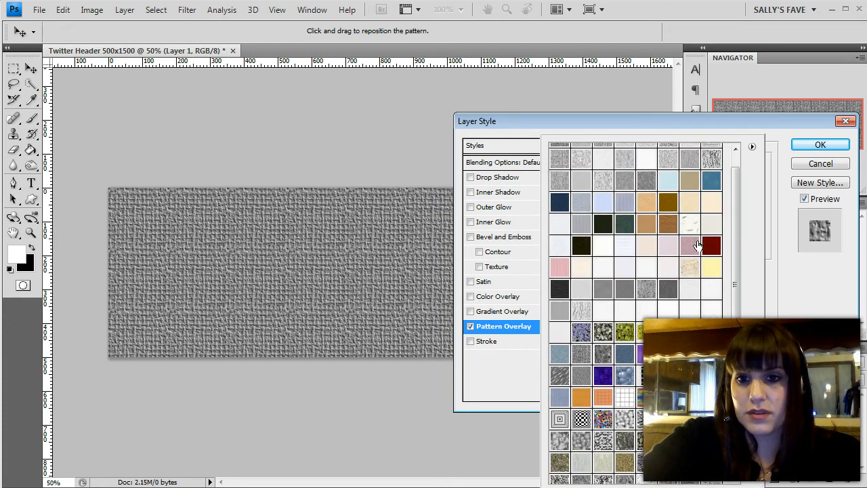
click(603, 263)
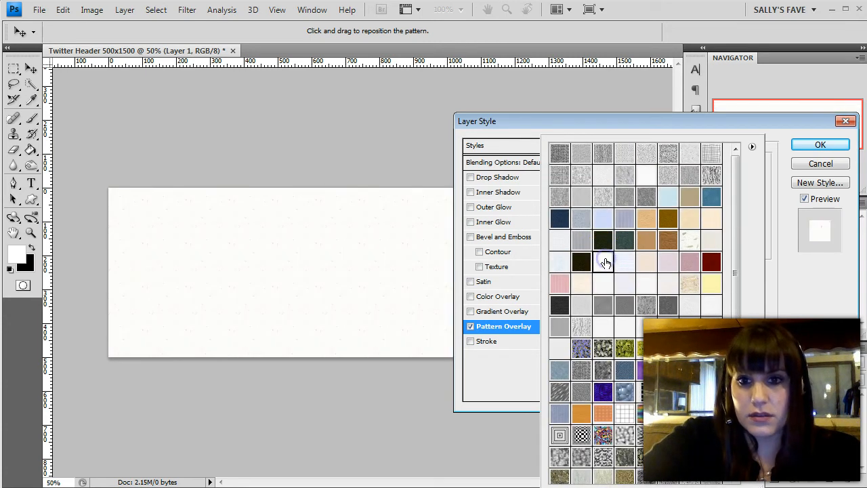
click(603, 263)
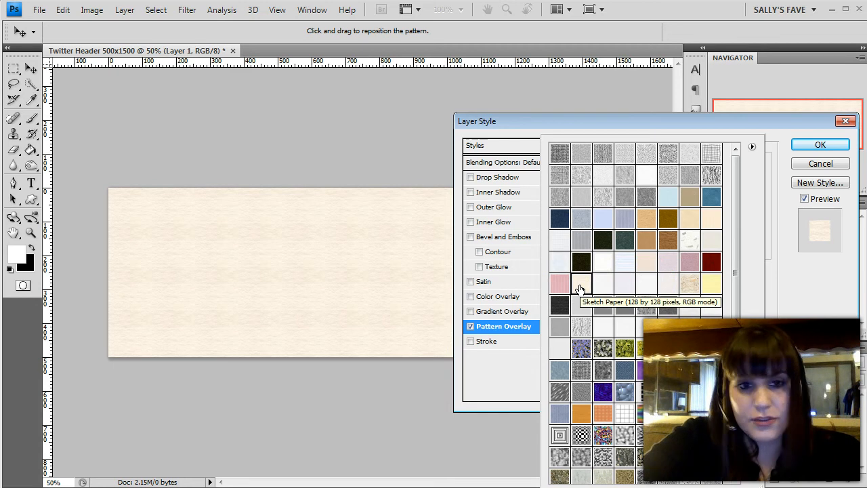
click(581, 285)
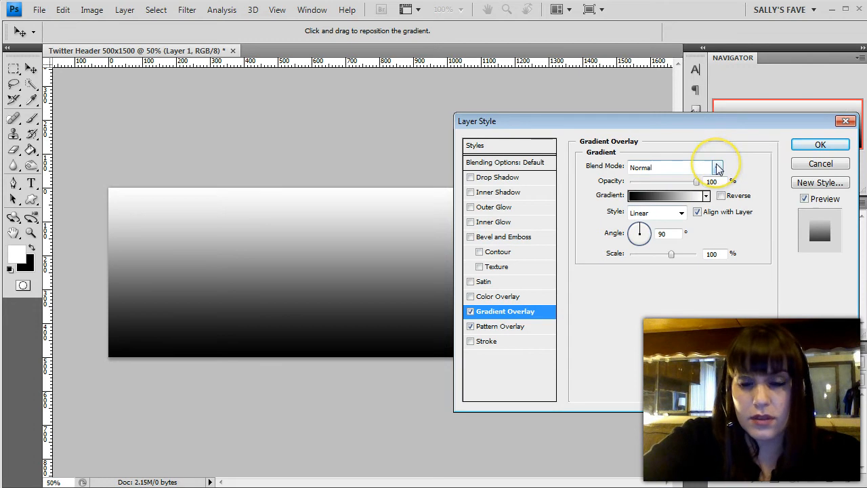
mouse_move(718, 168)
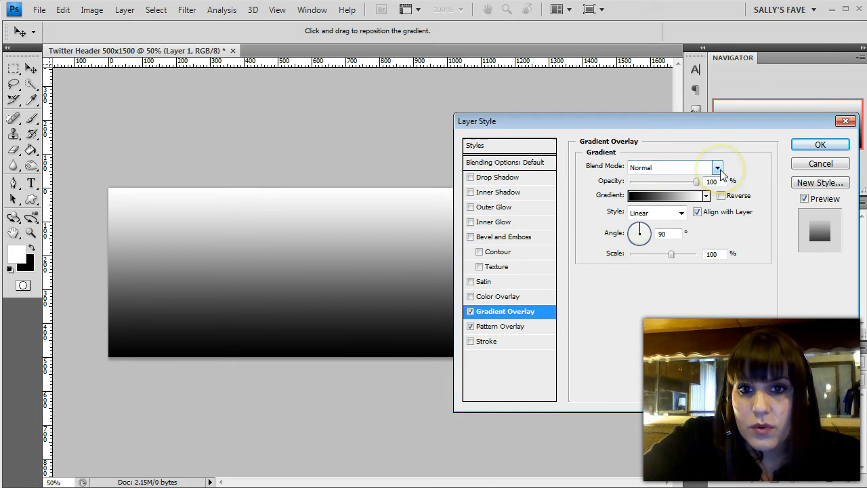
- Set the Gradient Overlay blend mode to Multiply
click(718, 168)
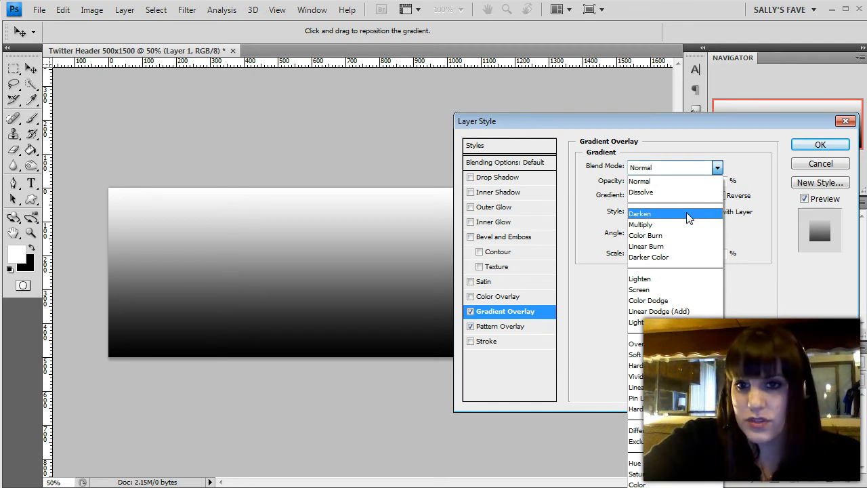
click(640, 225)
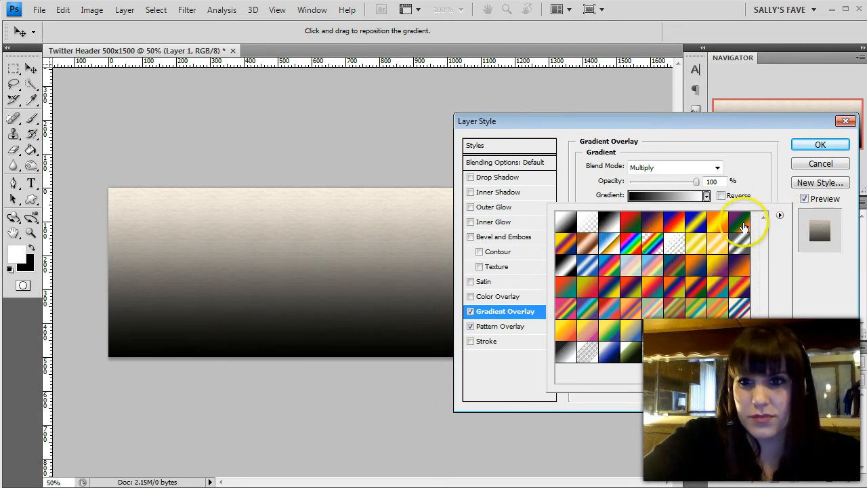
- Choose the pastel rainbow gradient preset for the gradient overlay after trying others
click(781, 214)
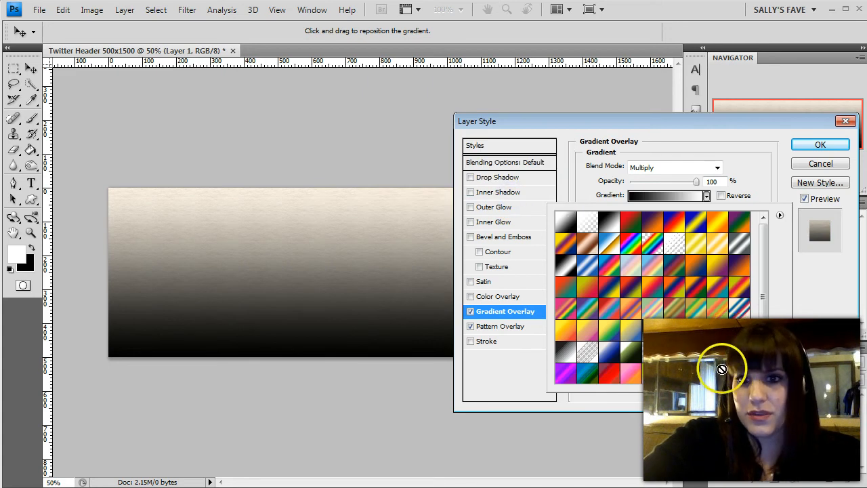
mouse_move(686, 382)
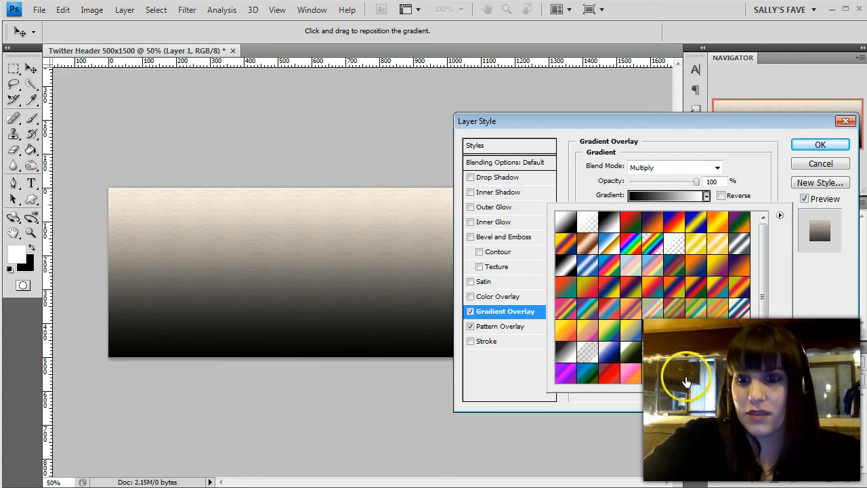
mouse_move(613, 380)
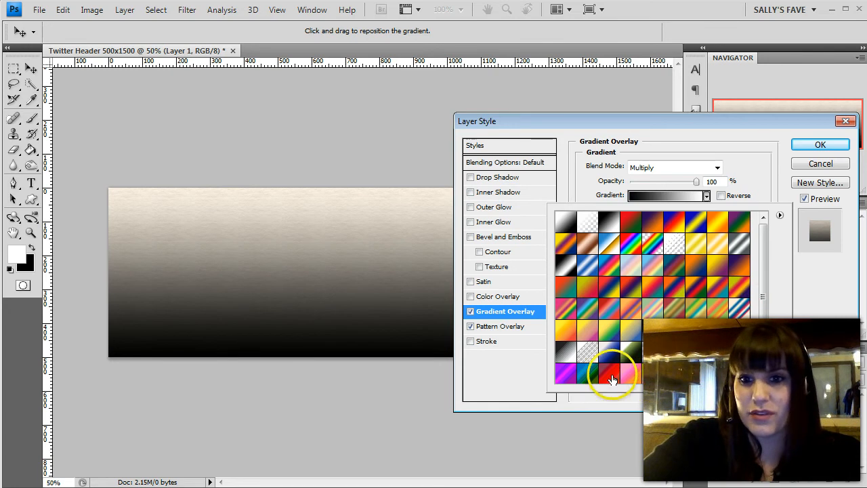
click(608, 373)
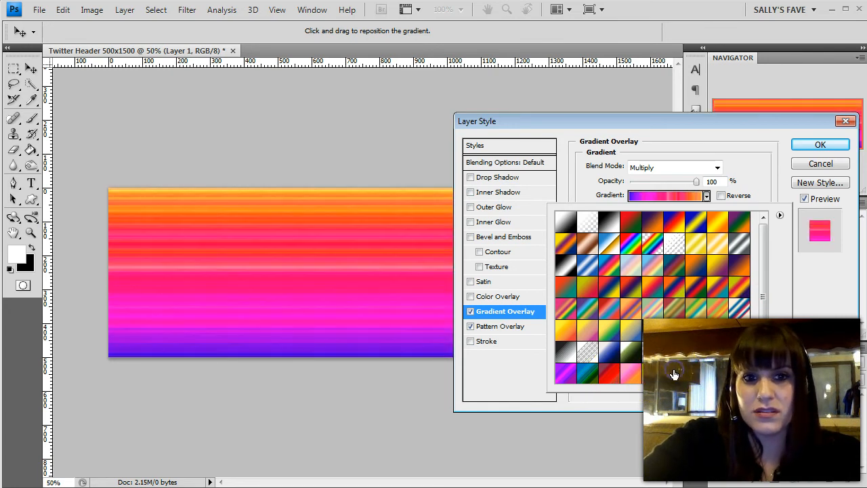
click(566, 373)
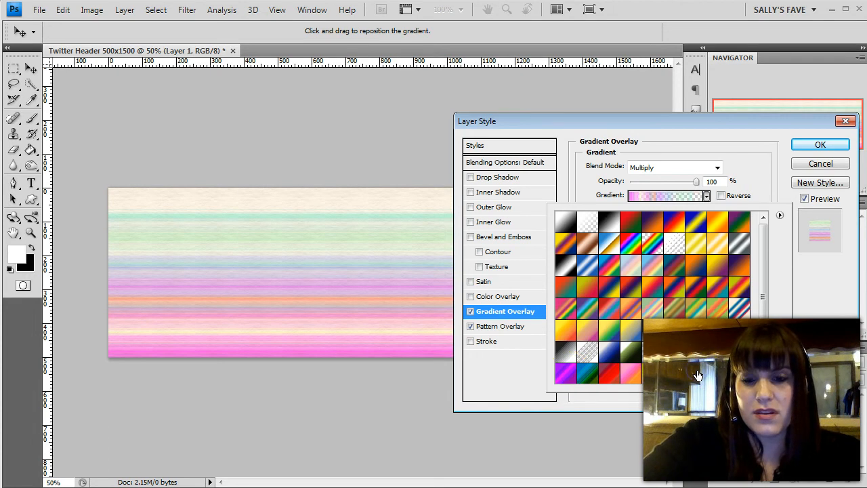
click(566, 372)
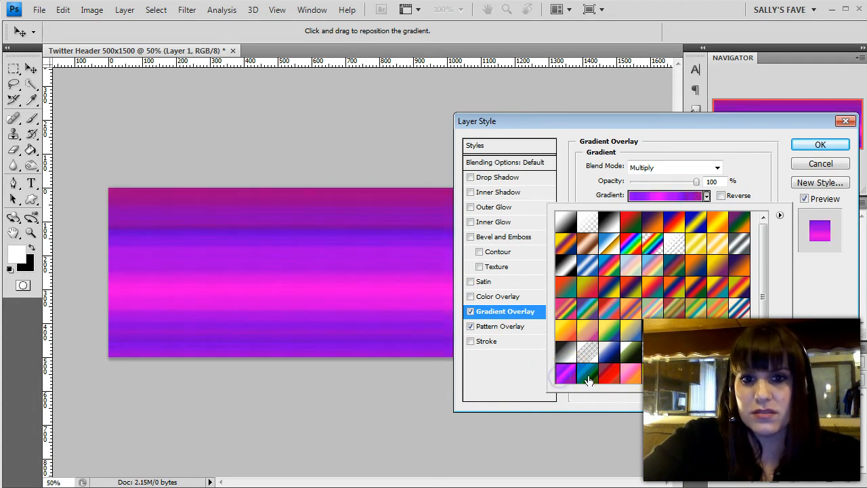
click(588, 375)
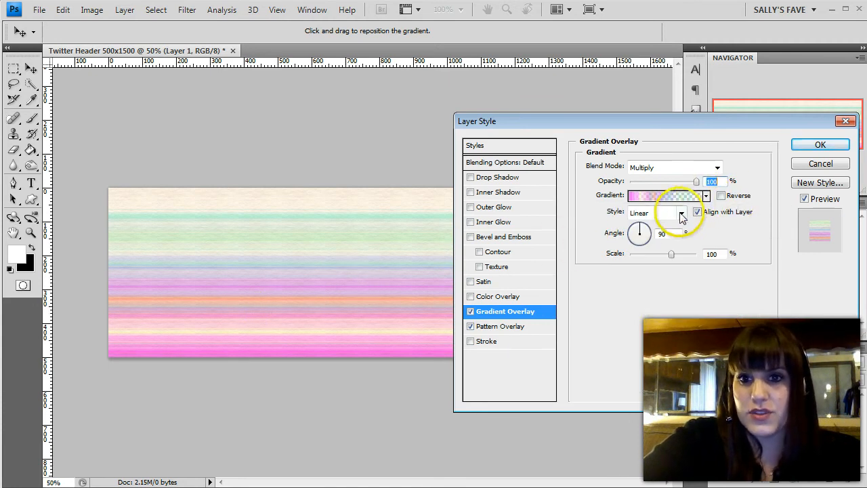
- Set the gradient style to Angle after trying Radial, Reflected and Diamond
click(683, 212)
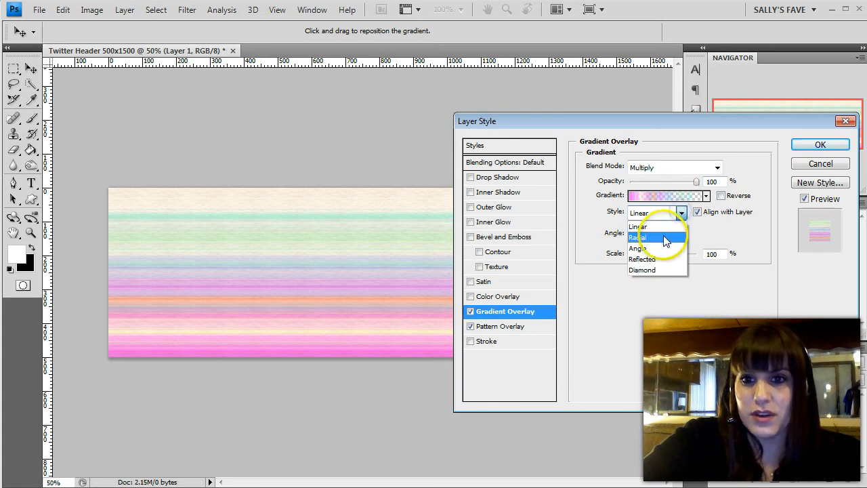
click(639, 237)
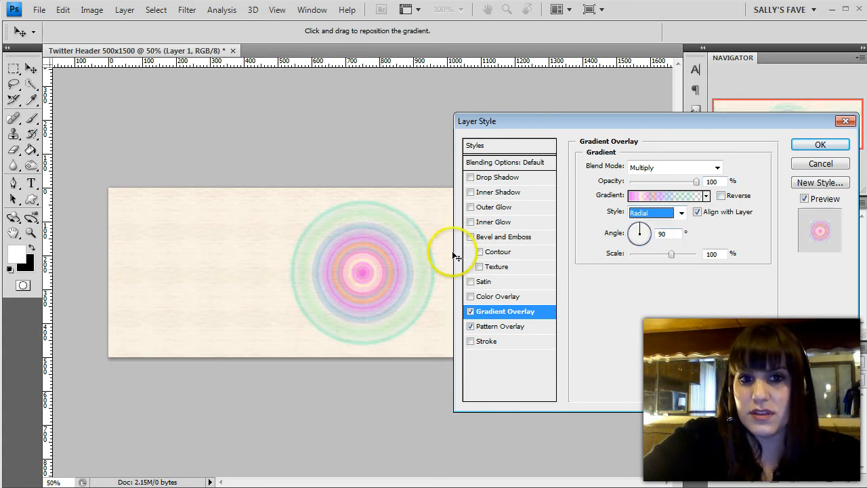
mouse_move(549, 260)
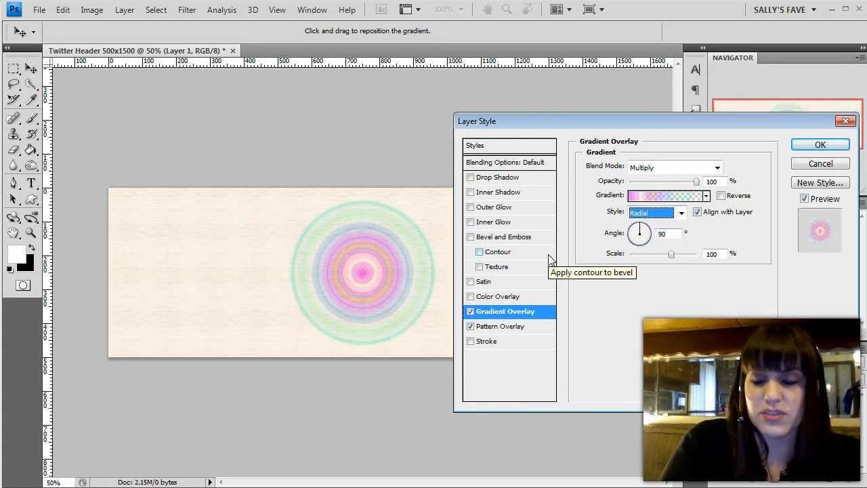
click(657, 211)
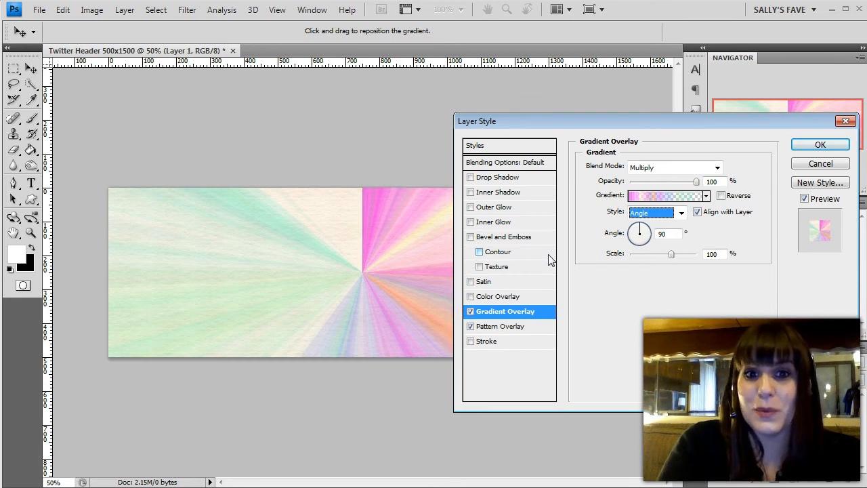
click(656, 212)
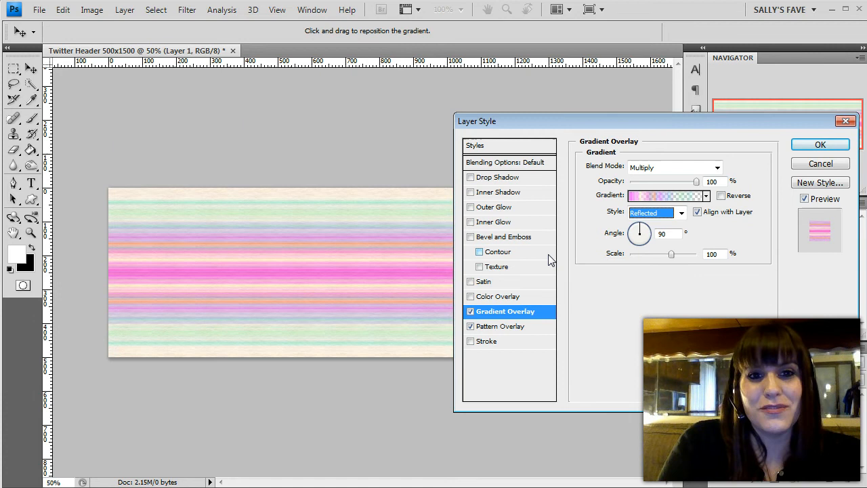
click(656, 211)
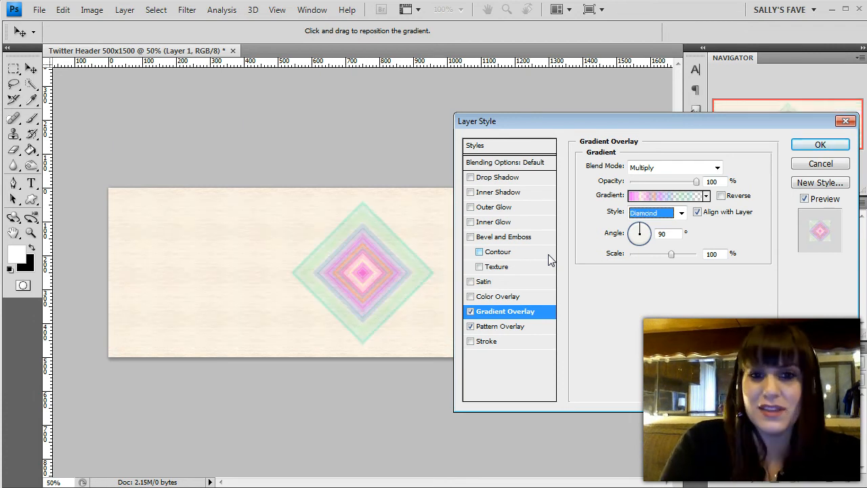
click(656, 211)
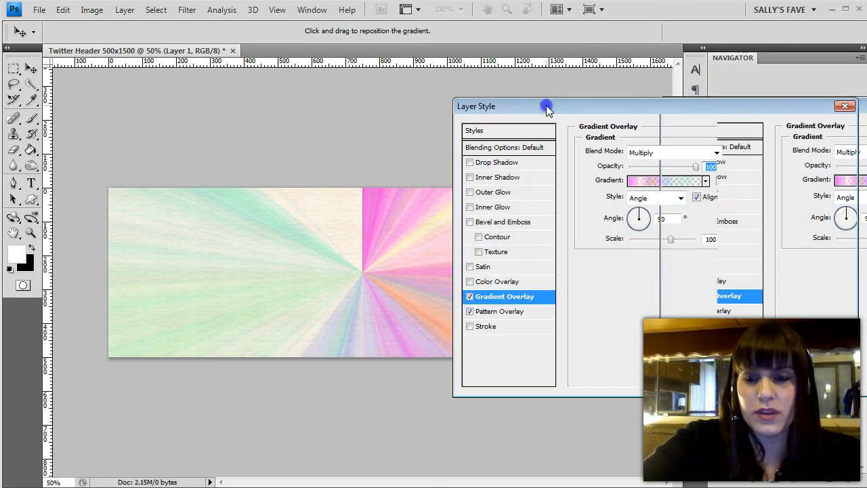
- Cycle the gradient overlay through many blend modes and settle on Normal
drag(548, 105, 626, 100)
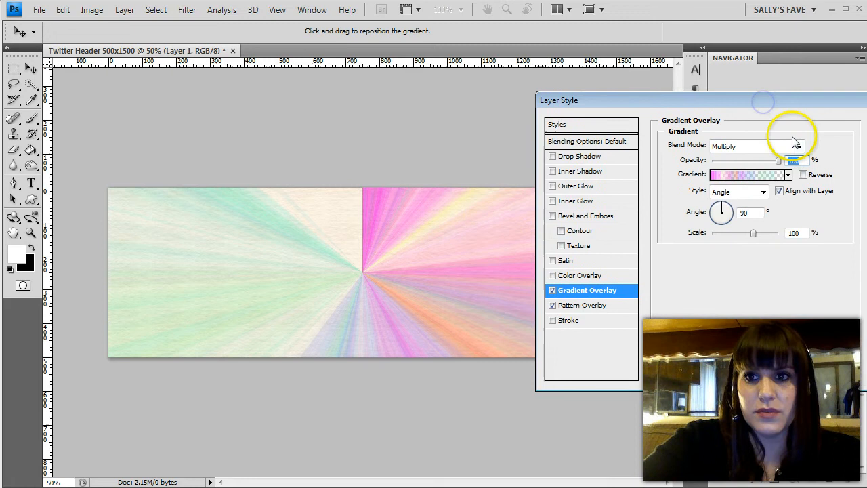
click(837, 142)
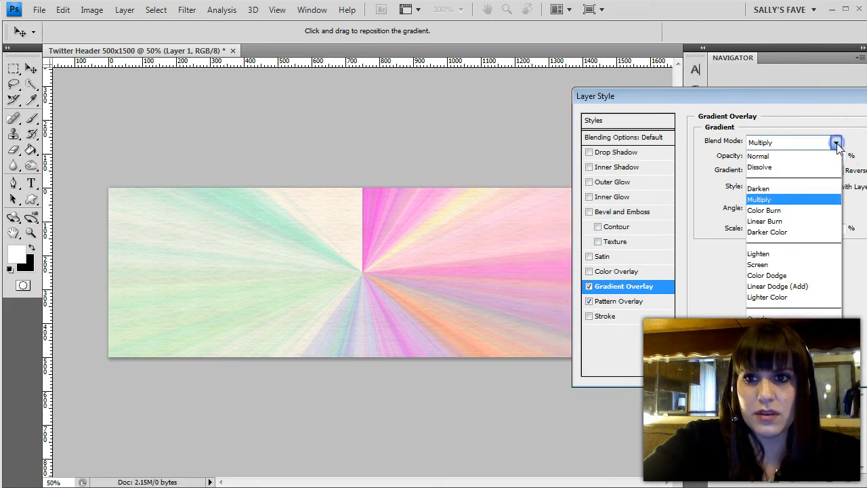
click(759, 187)
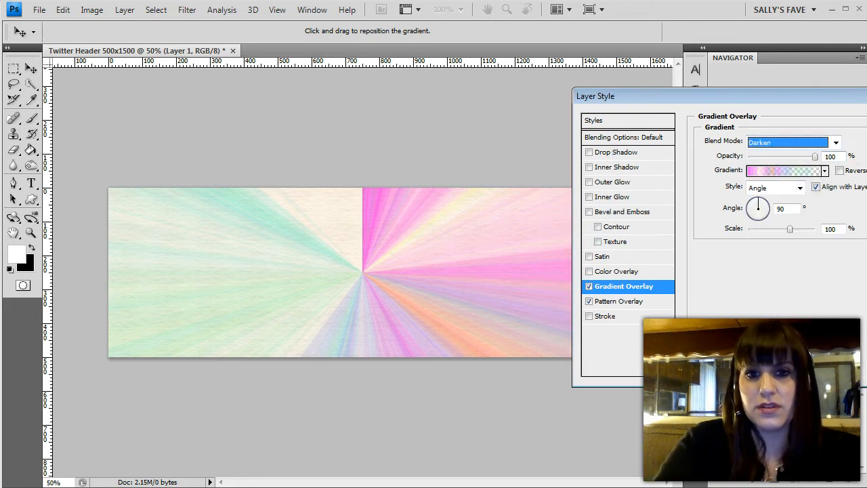
click(786, 142)
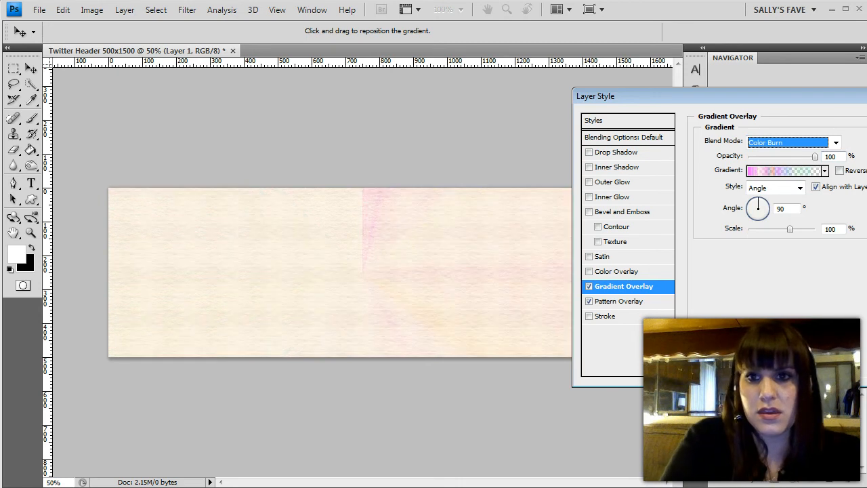
click(786, 142)
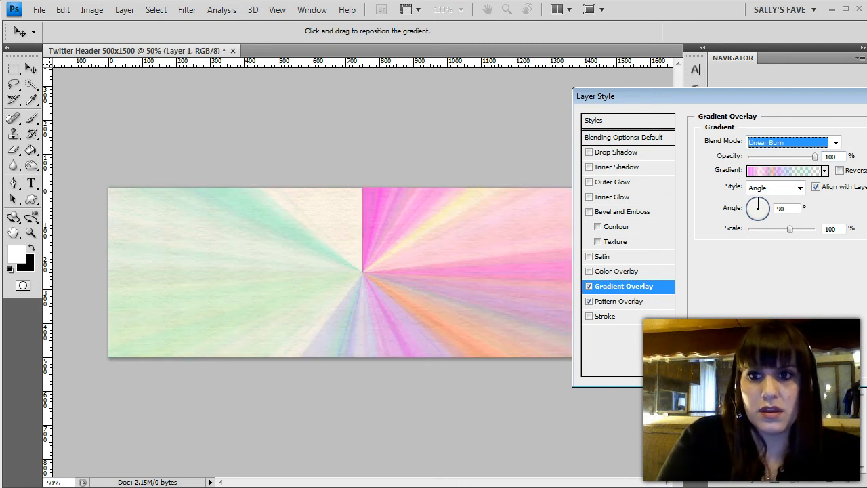
click(792, 142)
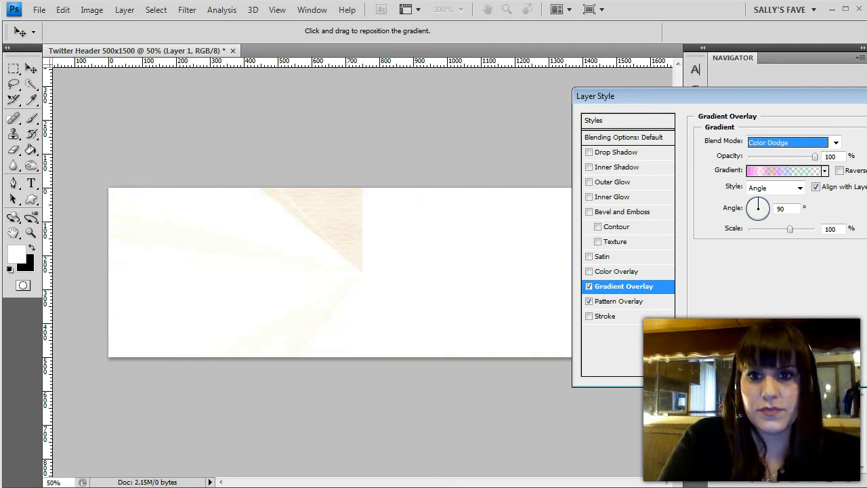
click(793, 142)
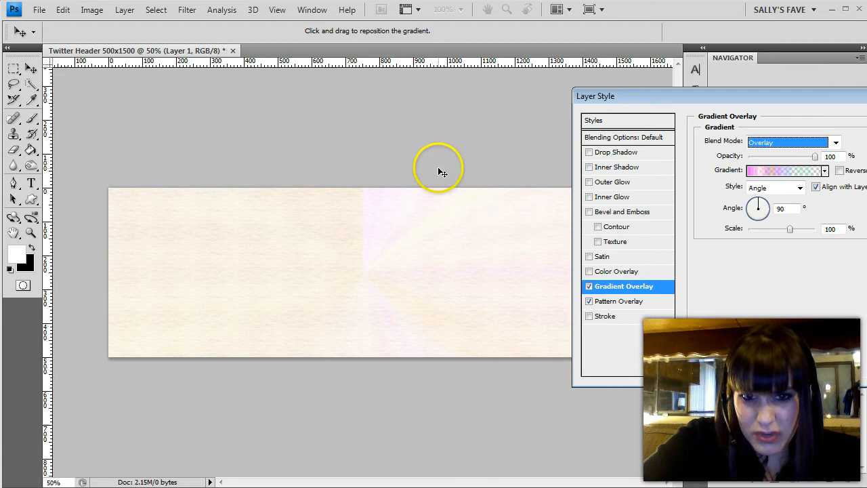
click(788, 143)
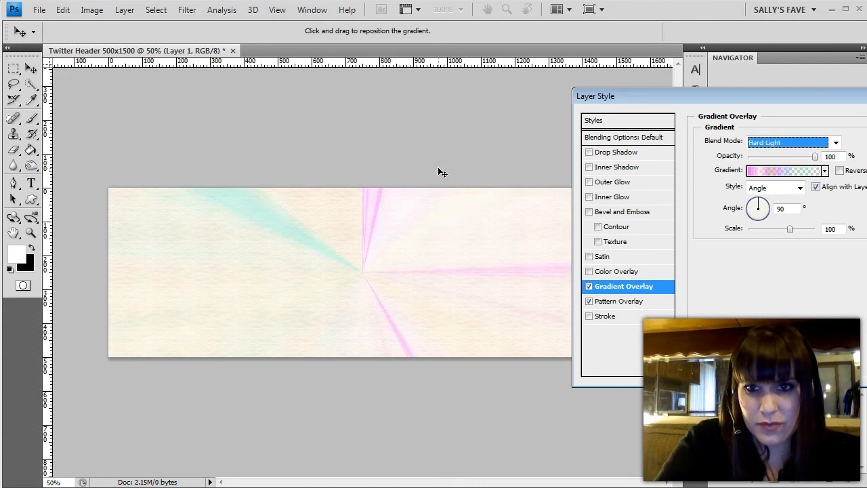
mouse_move(333, 245)
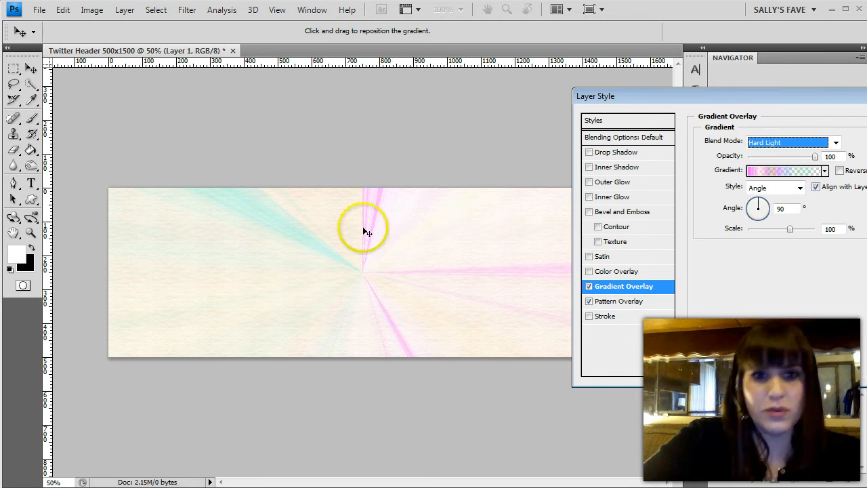
click(789, 143)
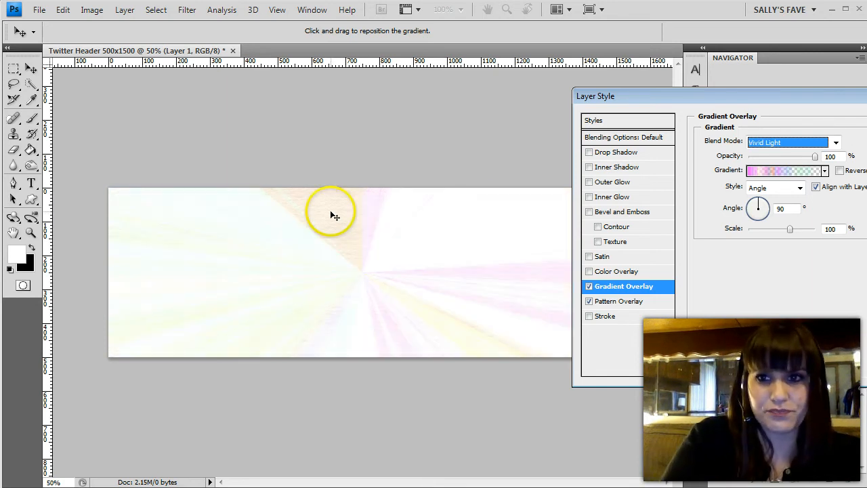
click(786, 142)
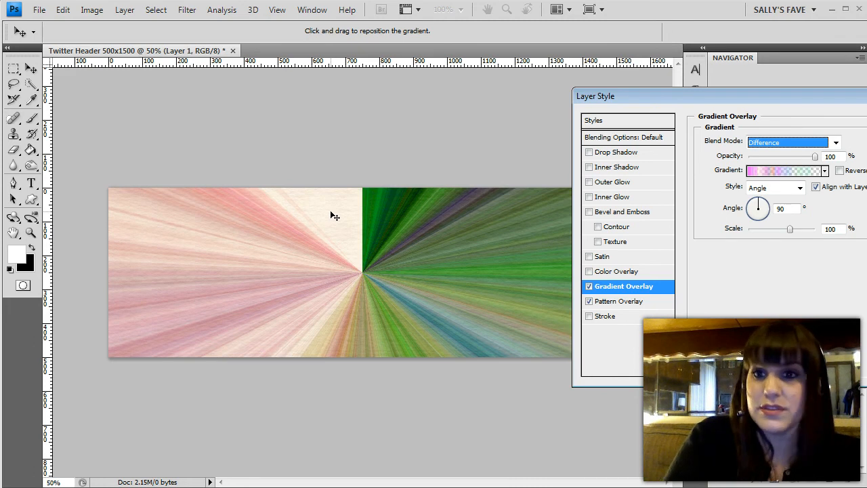
click(787, 142)
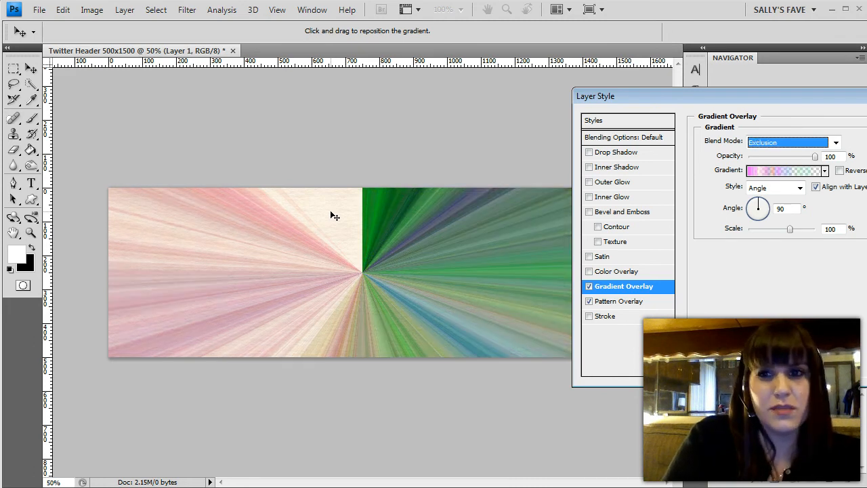
click(789, 143)
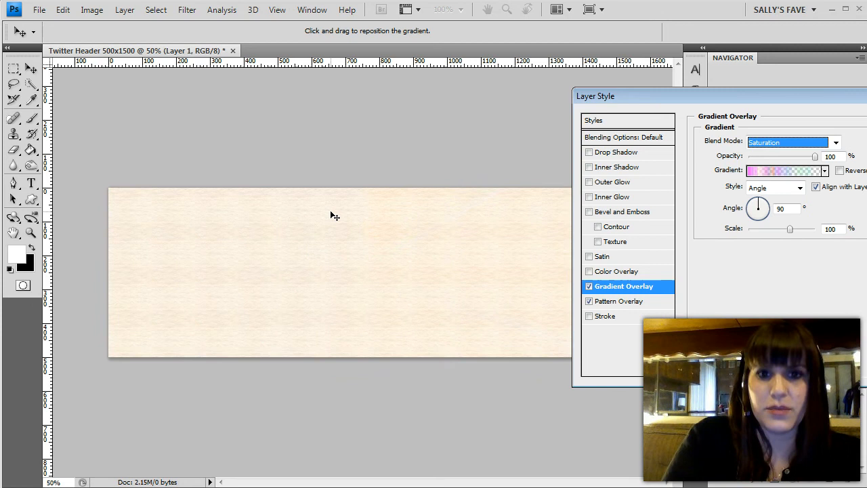
click(789, 142)
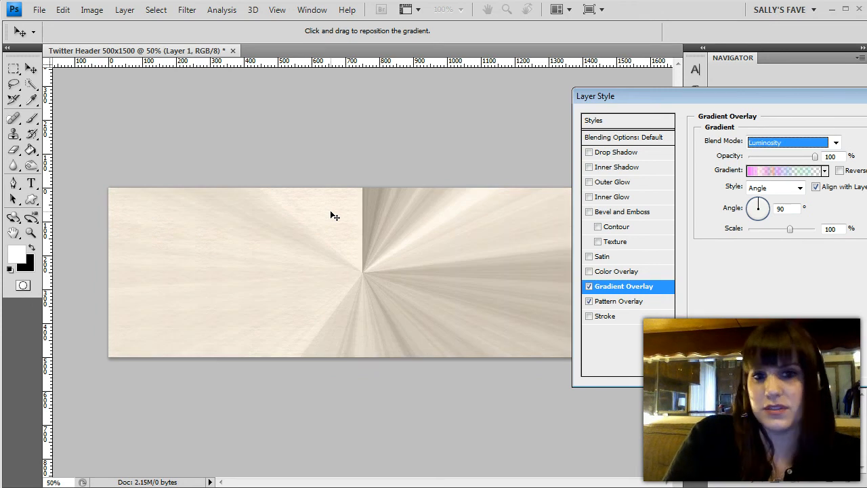
click(789, 143)
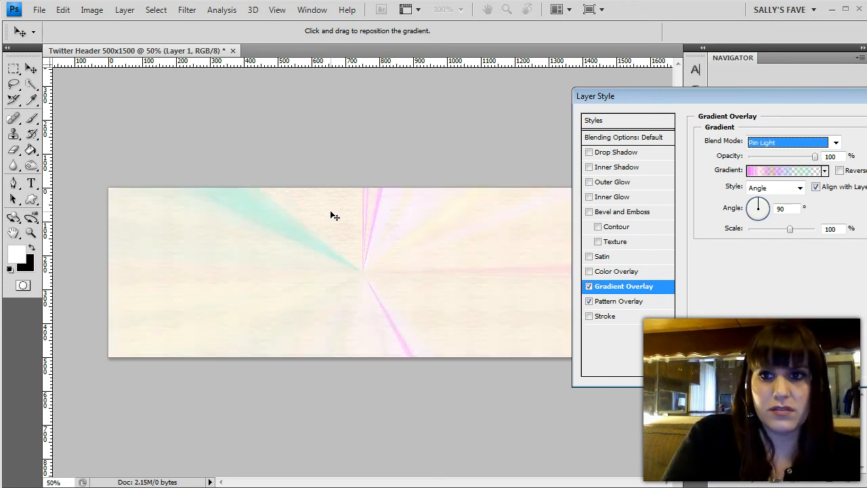
click(793, 142)
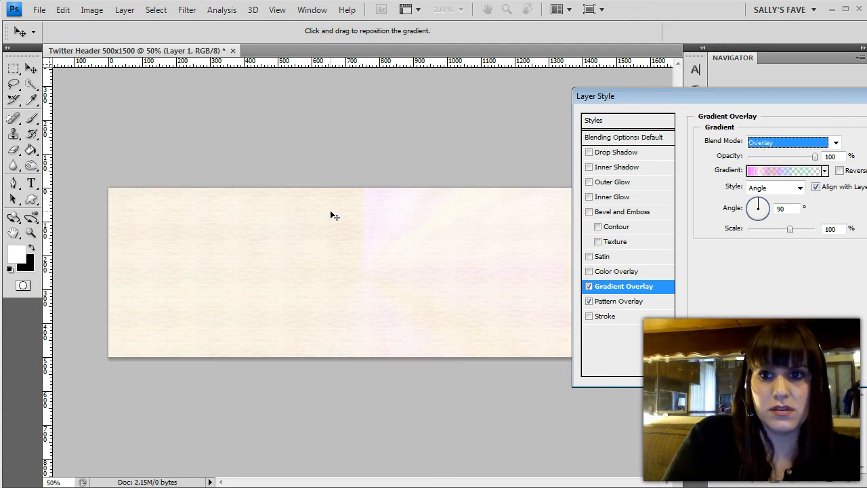
click(789, 143)
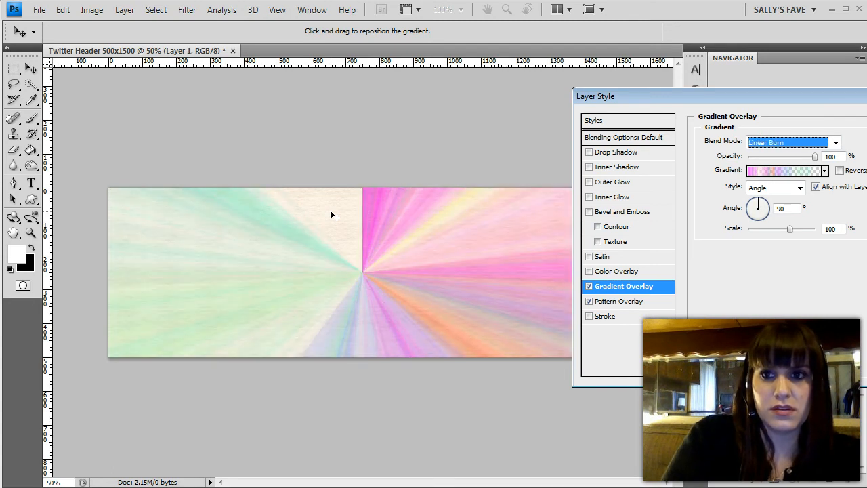
click(793, 143)
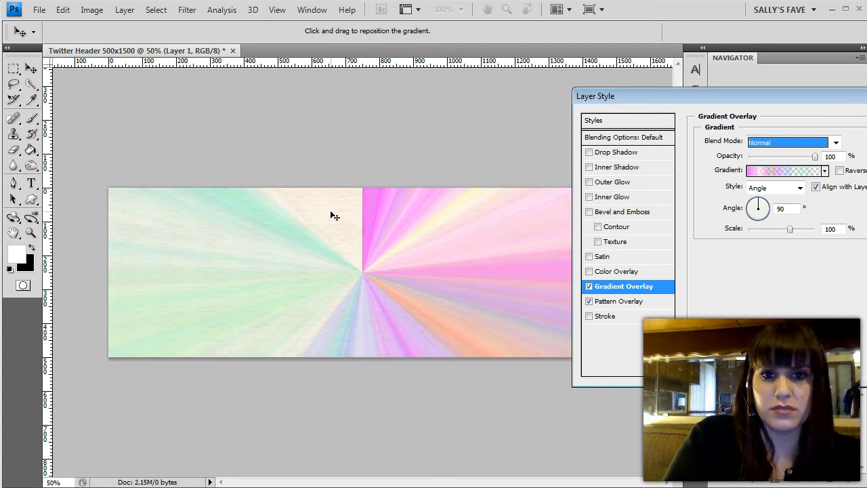
click(793, 143)
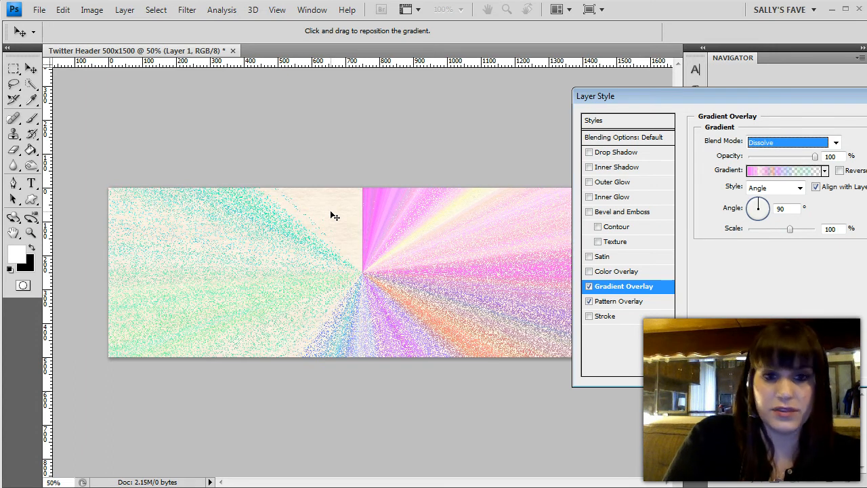
click(786, 143)
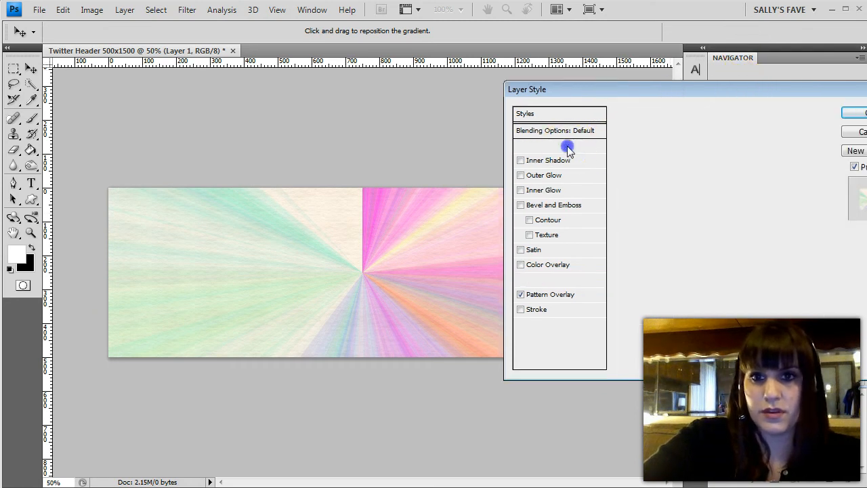
- Confirm the Layer Style dialog, applying the gradient and pattern overlays
click(549, 145)
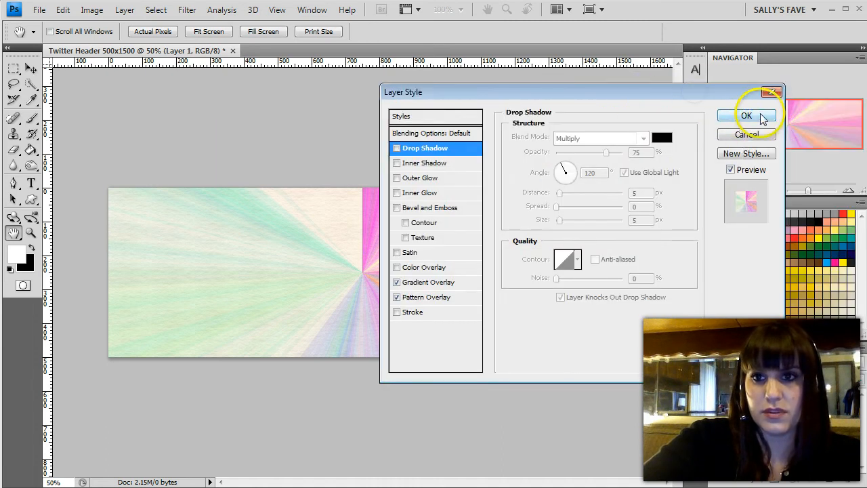
click(745, 115)
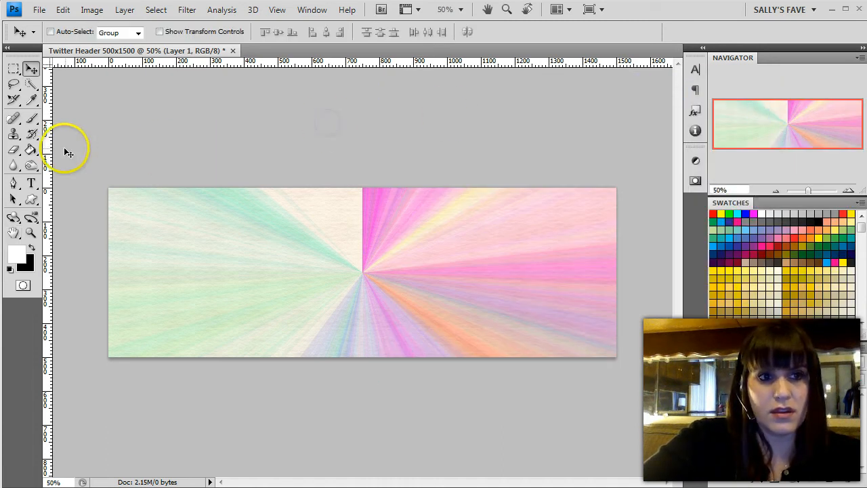
mouse_move(545, 244)
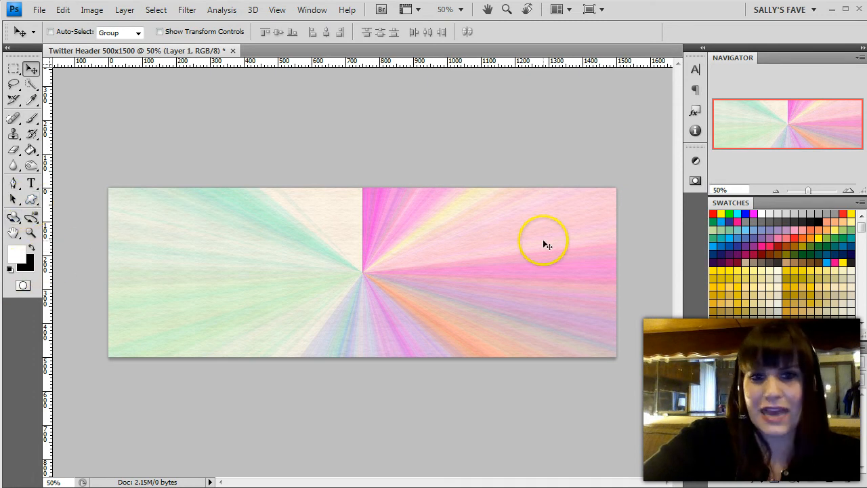
mouse_move(436, 187)
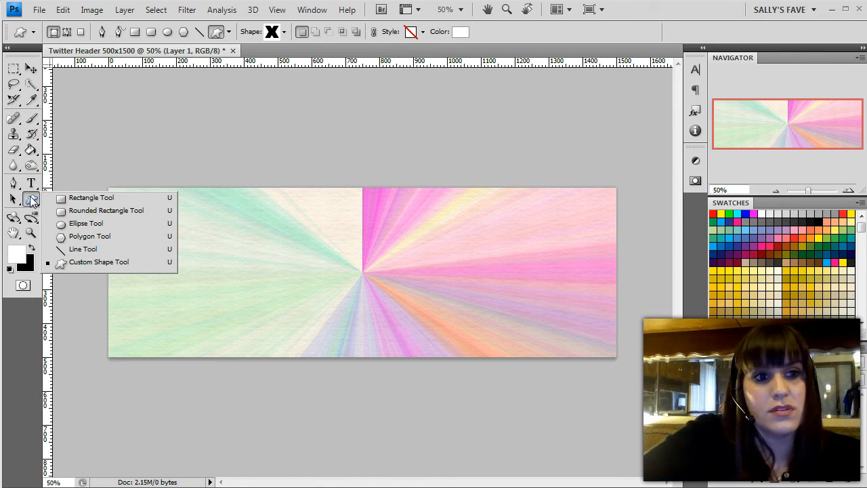
mouse_move(95, 255)
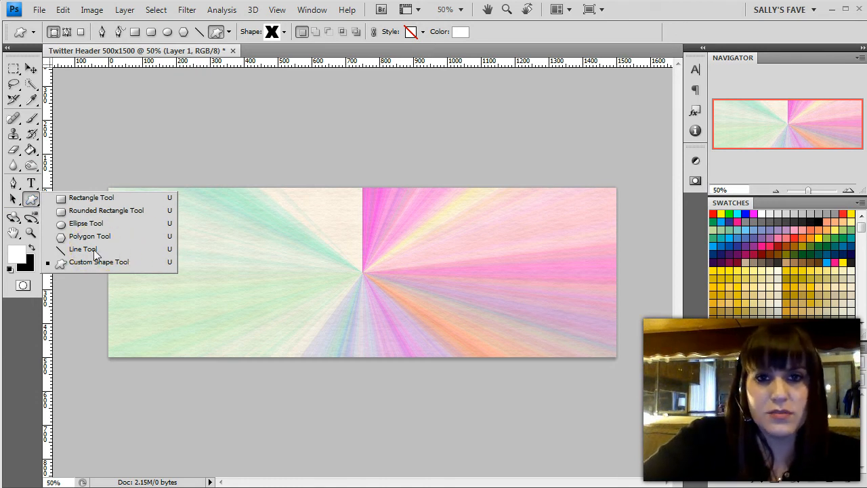
mouse_move(106, 204)
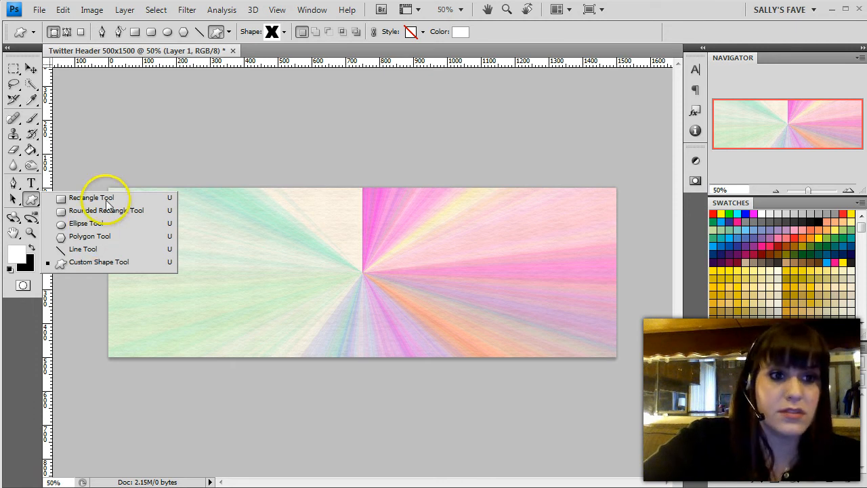
- Select the Rectangle Tool from the shape tool flyout
click(93, 197)
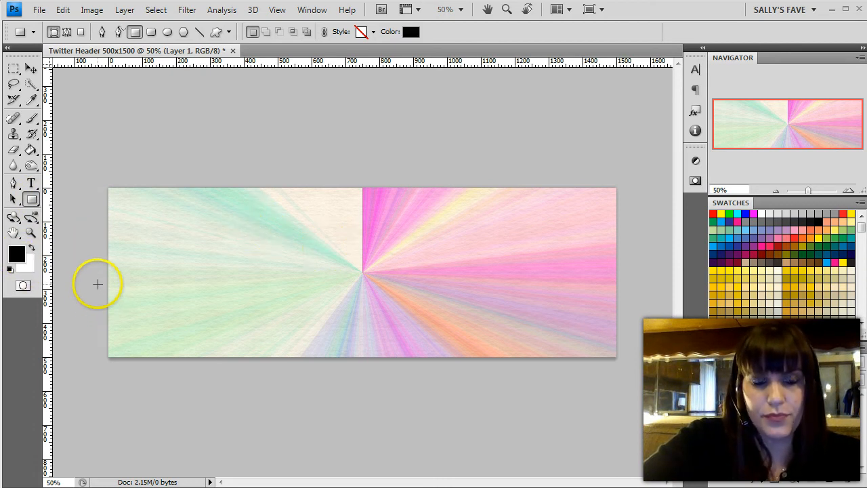
mouse_move(162, 366)
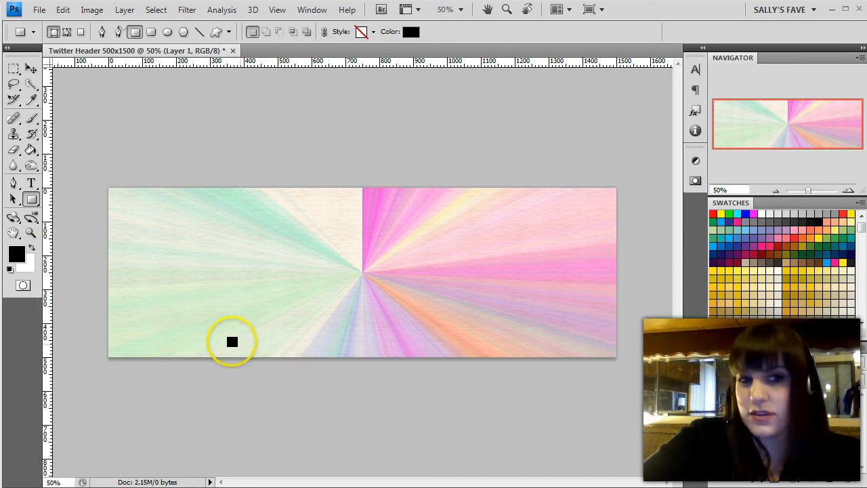
mouse_move(102, 287)
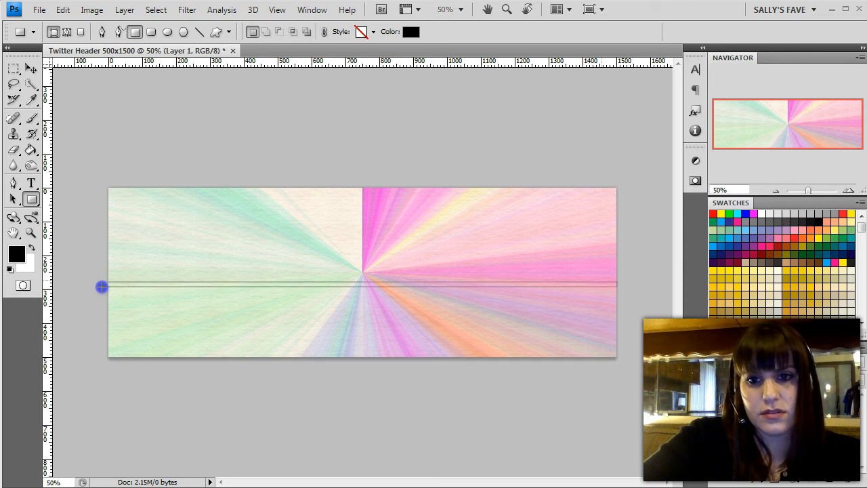
- Draw a thin black horizontal stripe across the full header width
drag(102, 288, 635, 293)
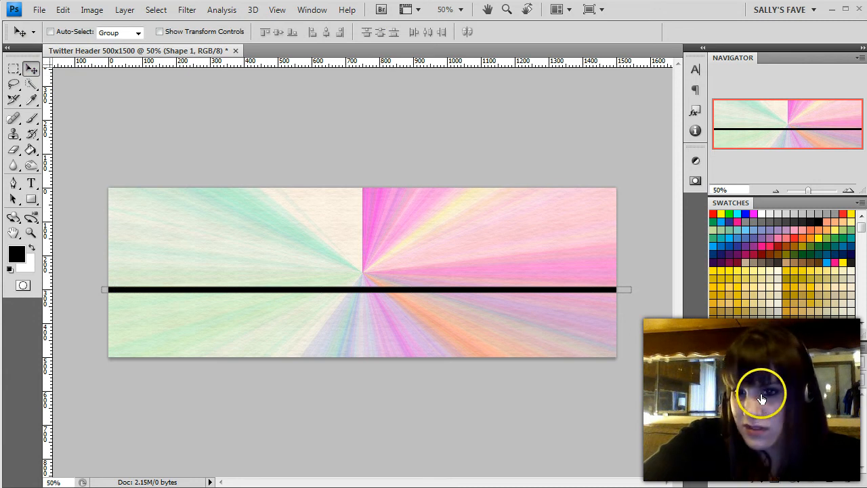
mouse_move(786, 345)
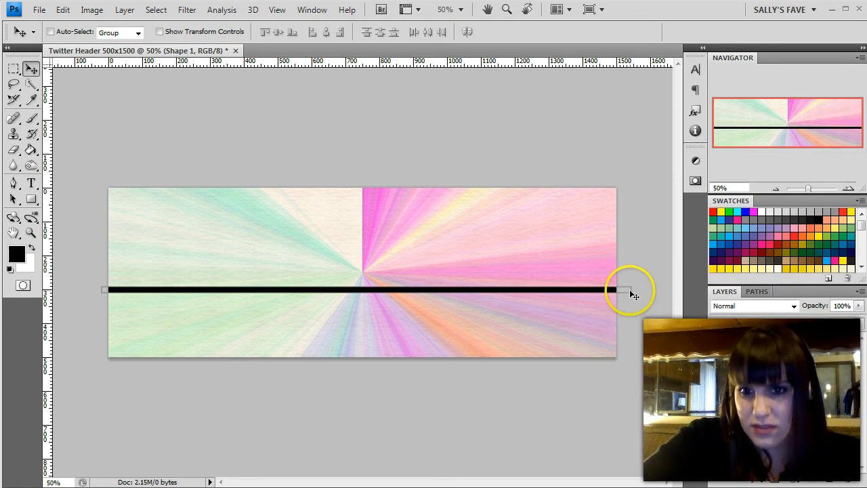
mouse_move(759, 346)
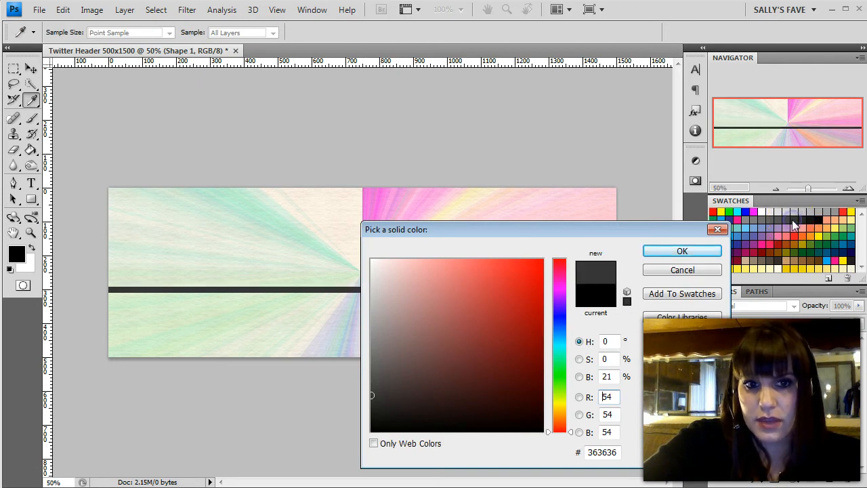
- Recolour the stripe to dark gray #363636 and commit its transform
click(371, 406)
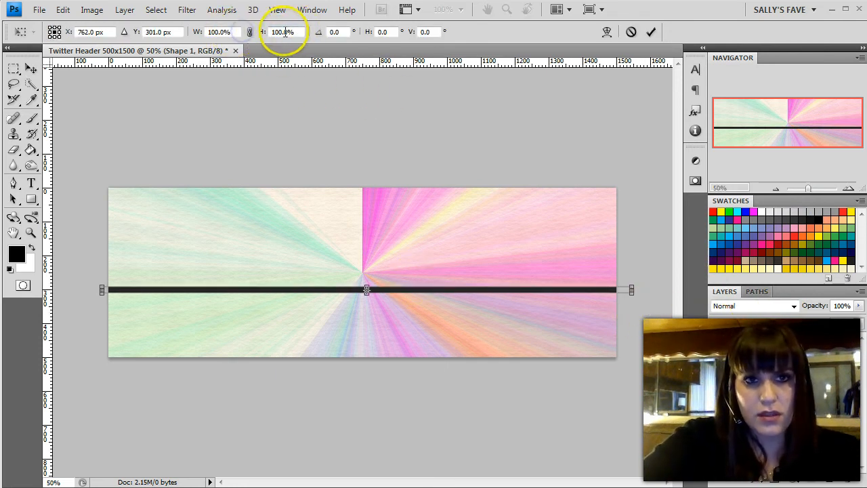
click(283, 32)
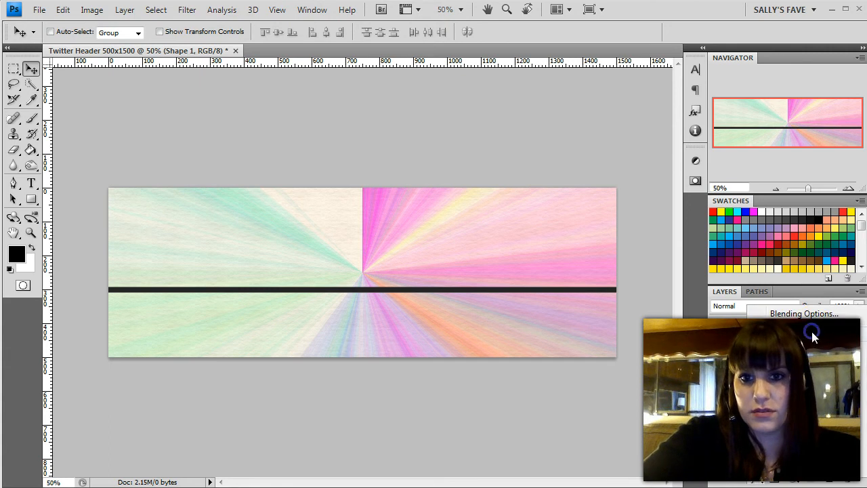
- Apply a soft drop shadow to the dark gray stripe through its blending options
click(805, 313)
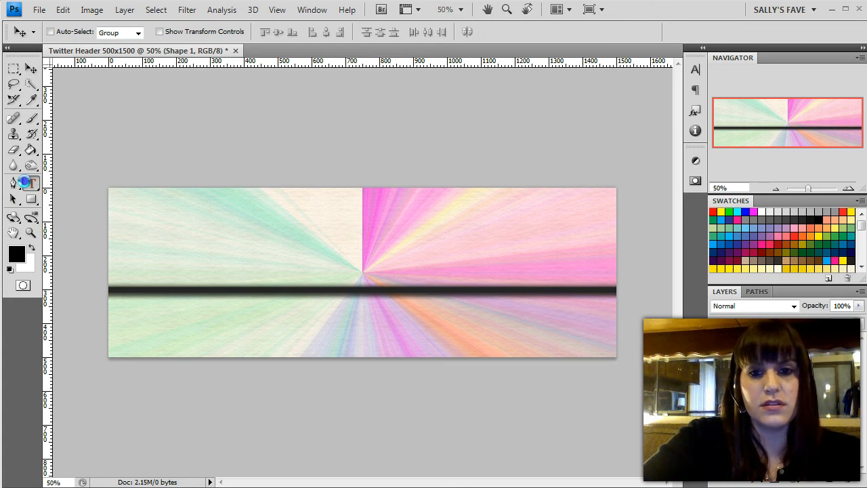
click(31, 183)
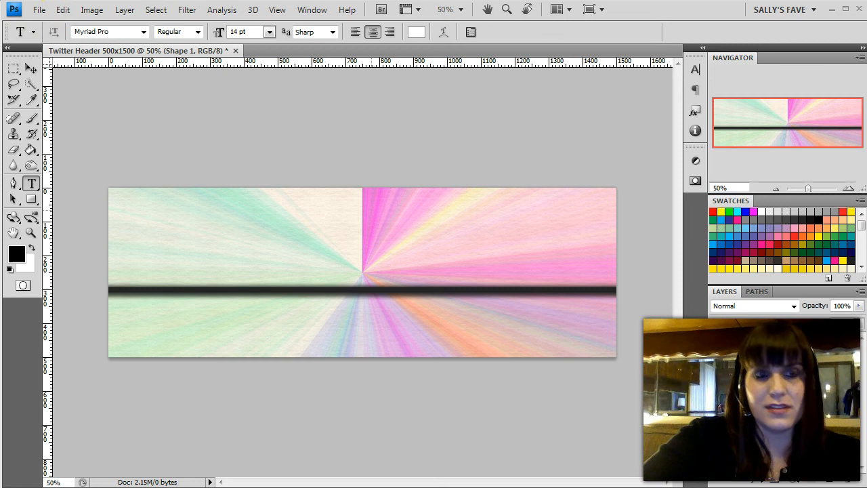
click(38, 10)
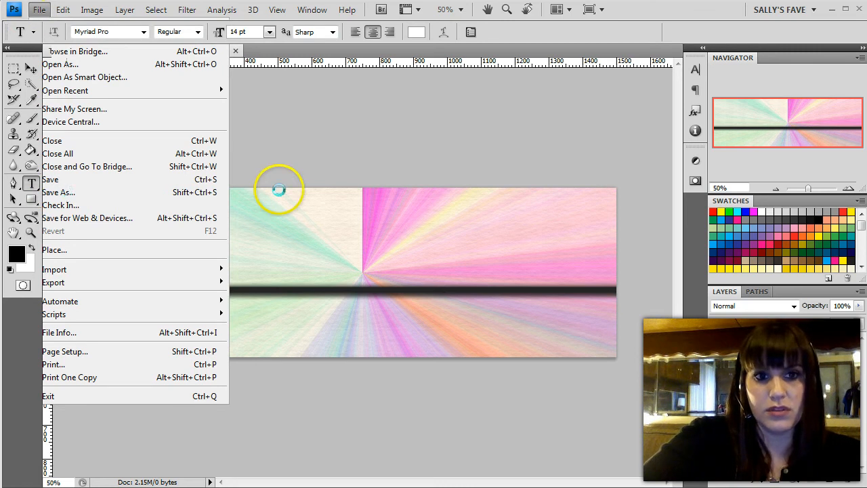
- Save as Twitter Header 500x1500.psd on the desktop with Maximize compatibility kept on
click(58, 193)
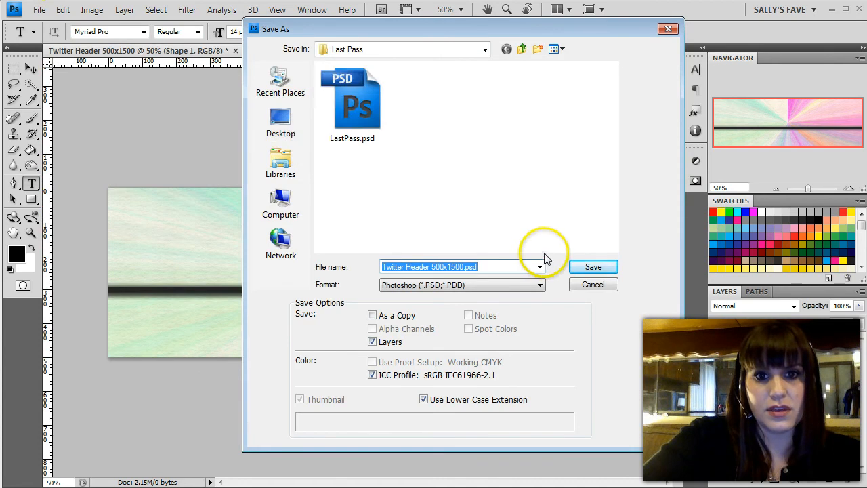
click(280, 122)
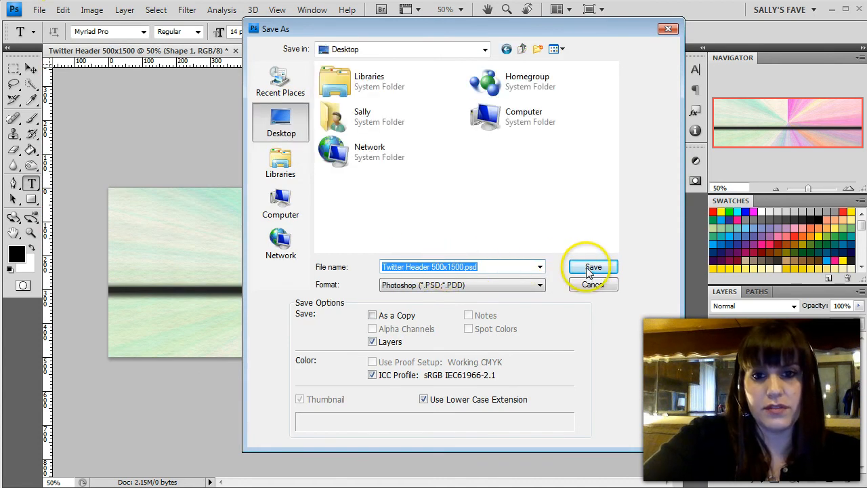
click(594, 266)
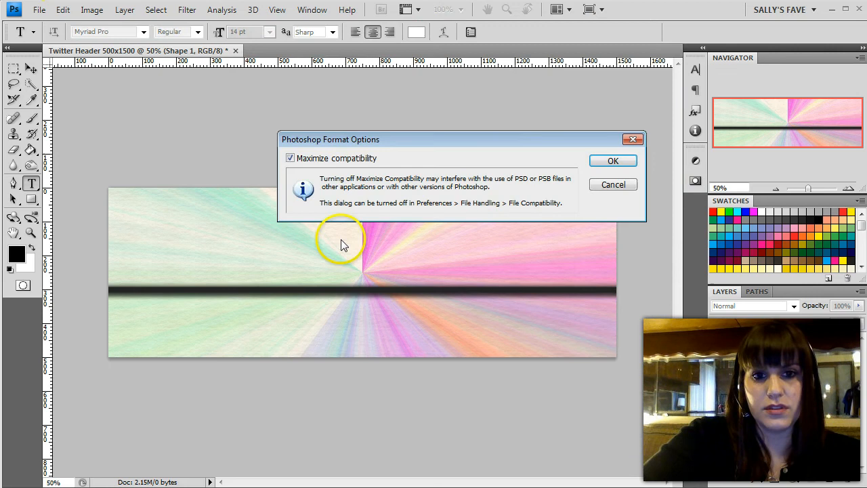
click(613, 160)
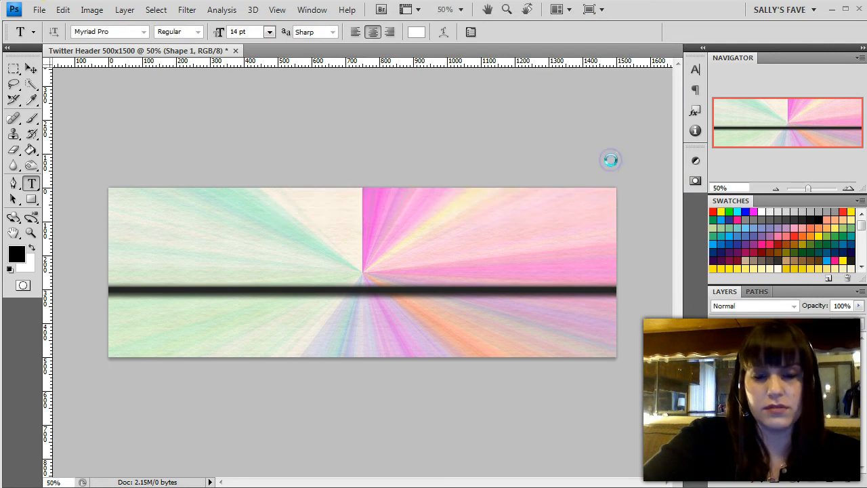
mouse_move(389, 228)
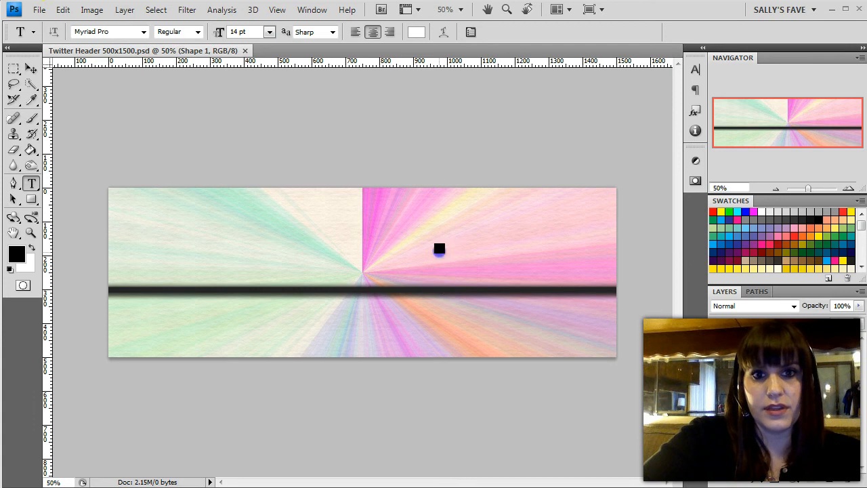
drag(439, 249, 609, 285)
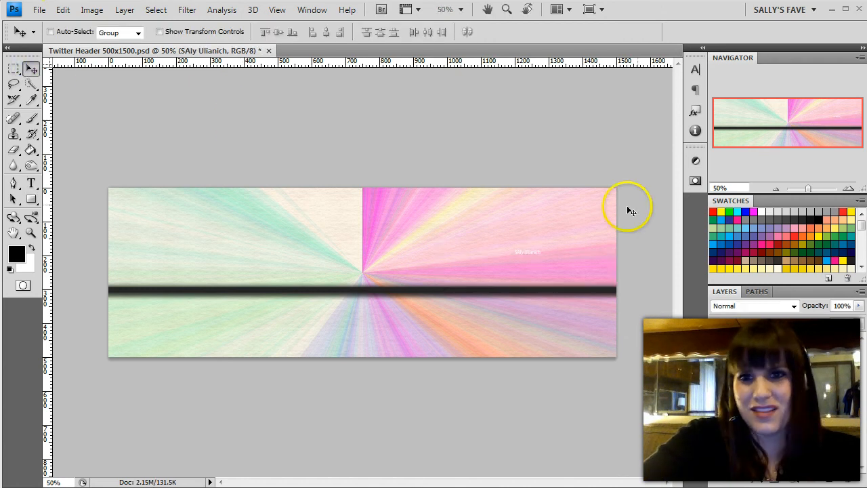
mouse_move(786, 149)
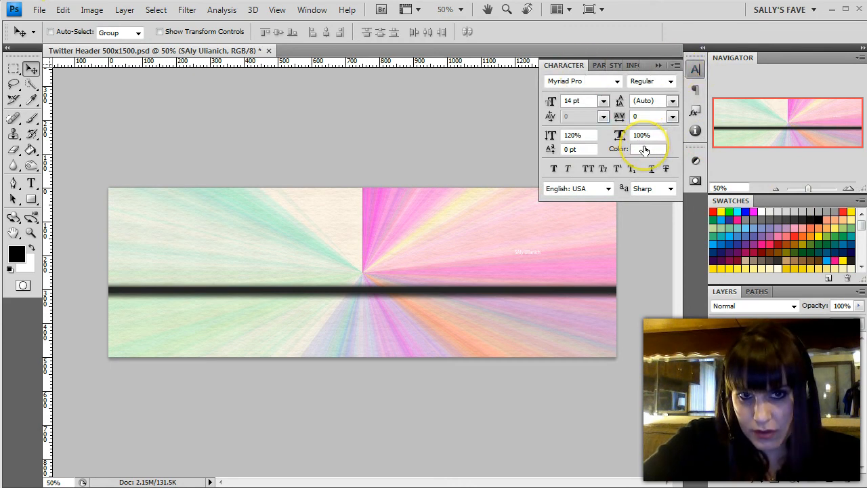
click(645, 149)
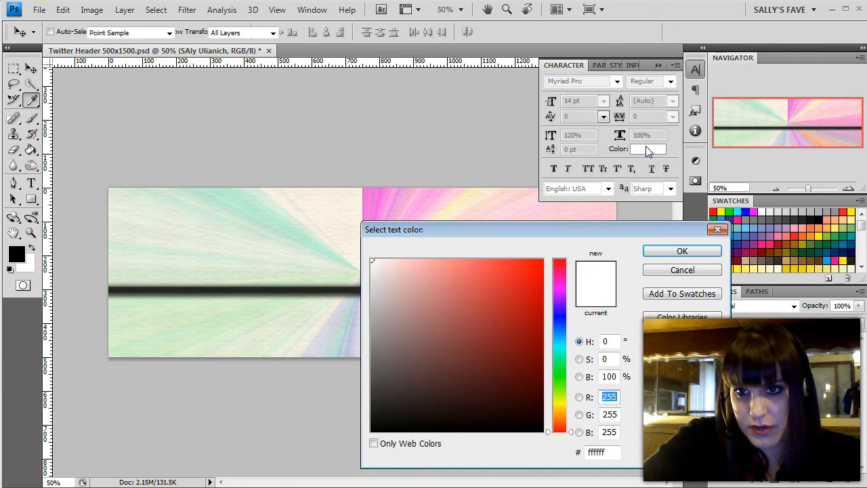
mouse_move(748, 234)
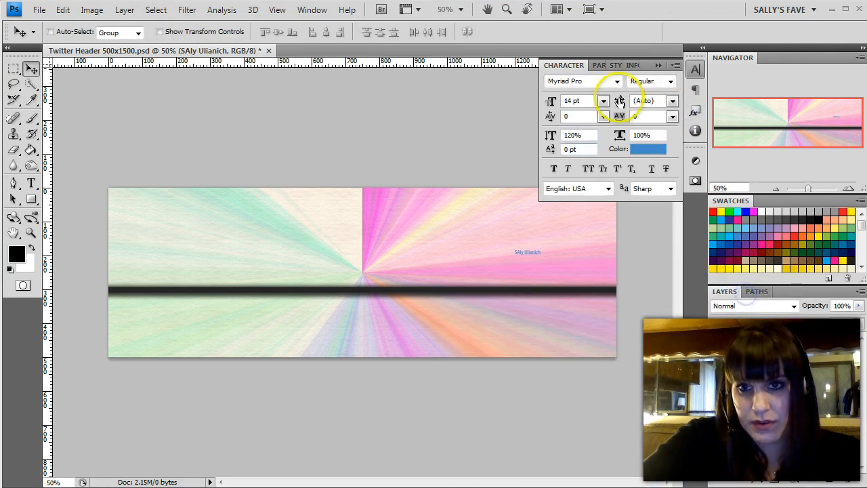
- Set the name text to 36 pt and right-align it in the Paragraph settings
click(603, 100)
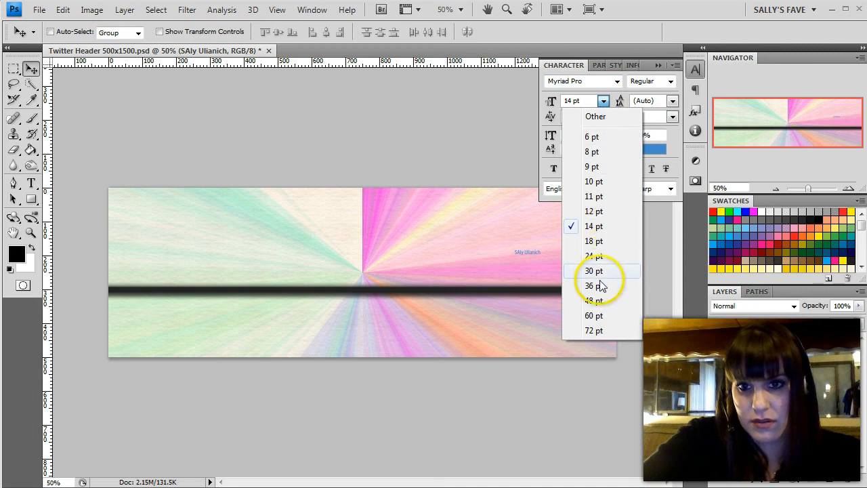
click(591, 284)
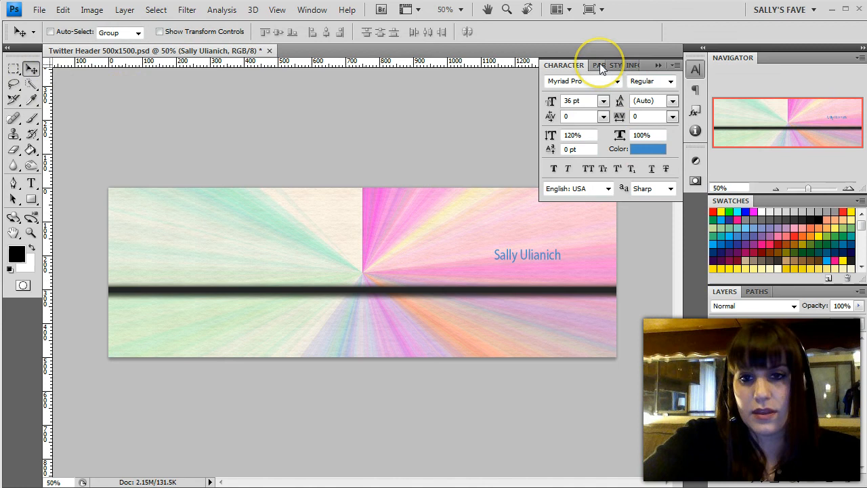
click(599, 65)
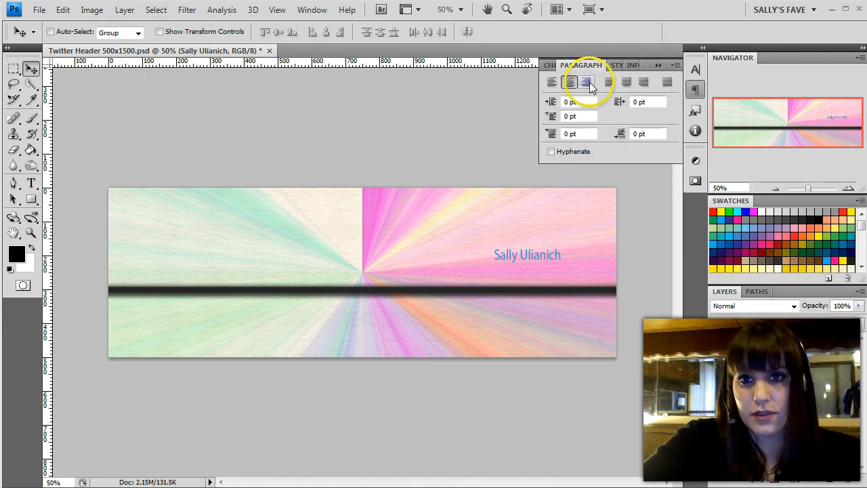
click(586, 81)
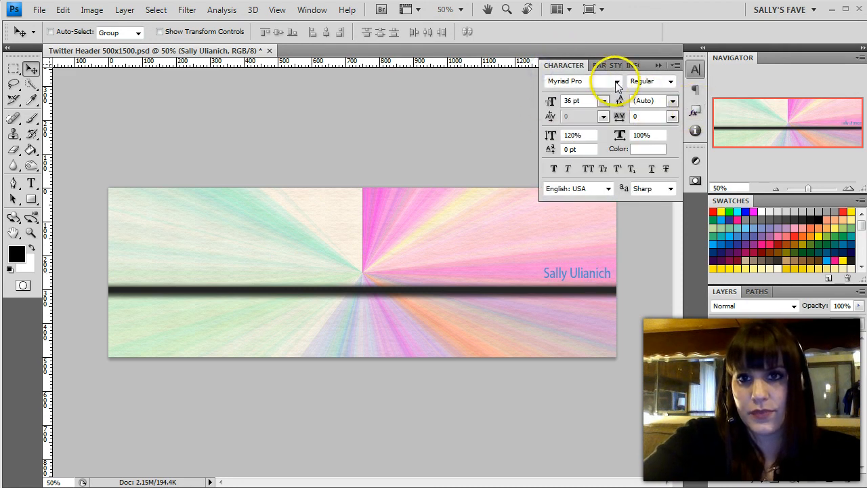
click(616, 81)
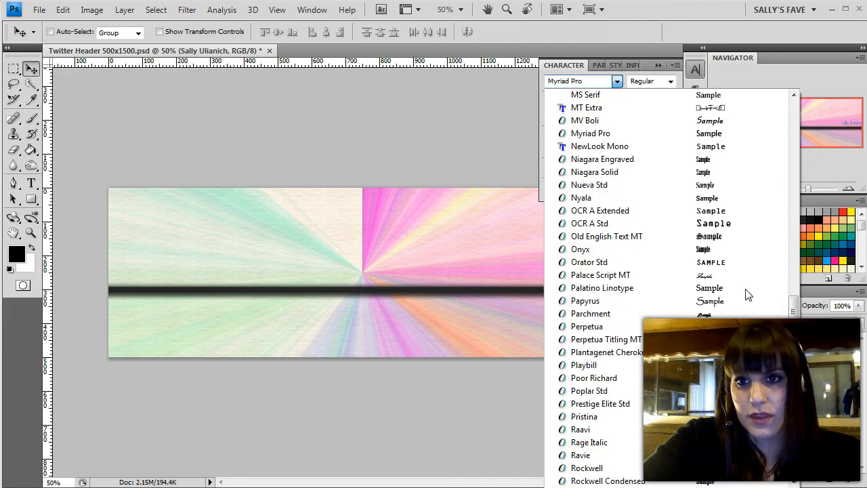
scroll(down, 3)
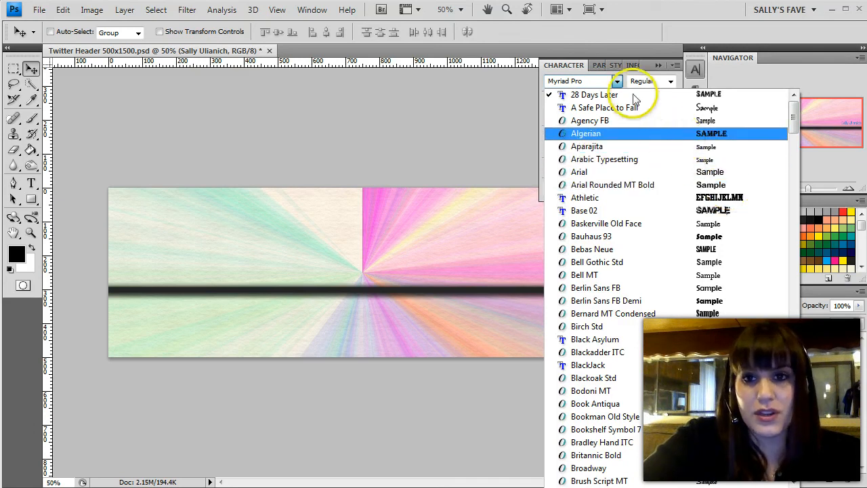
click(605, 108)
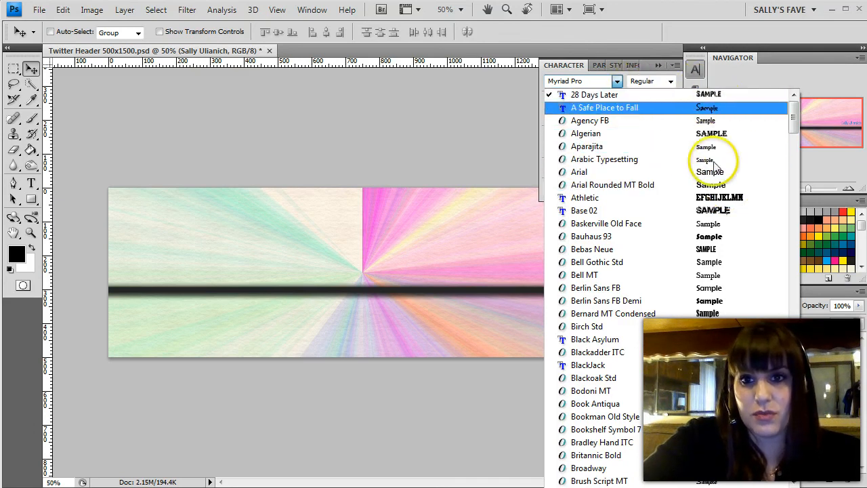
scroll(down, 3)
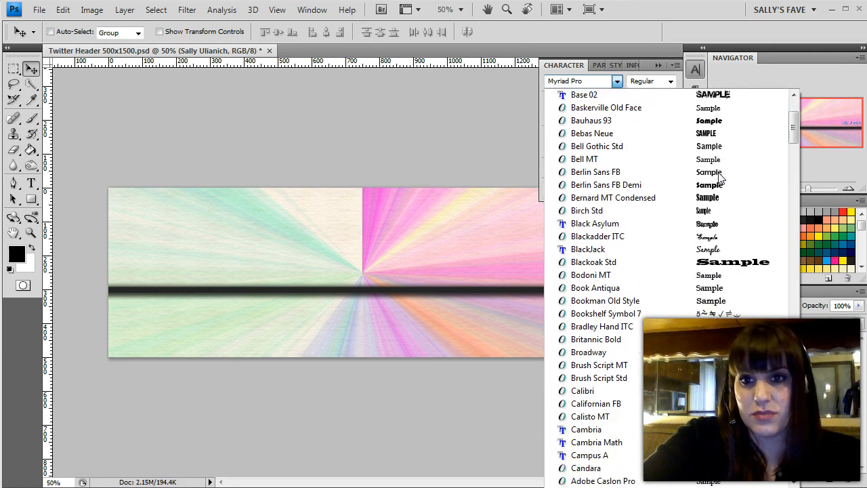
click(592, 133)
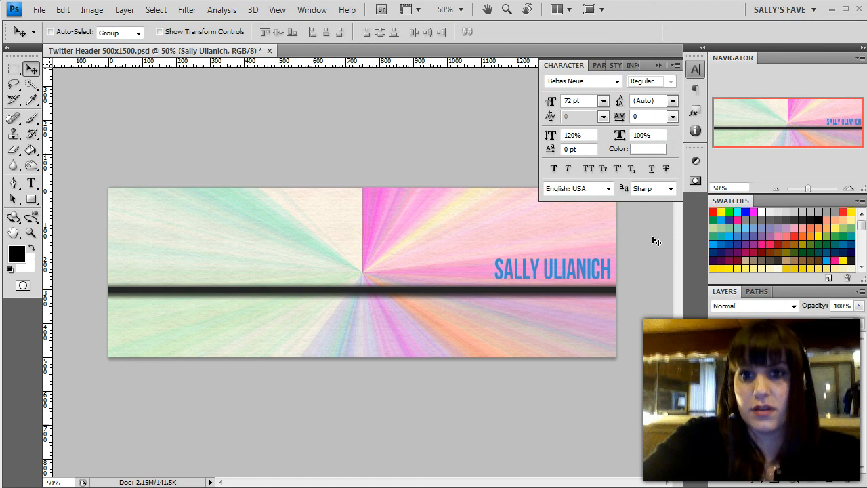
click(553, 168)
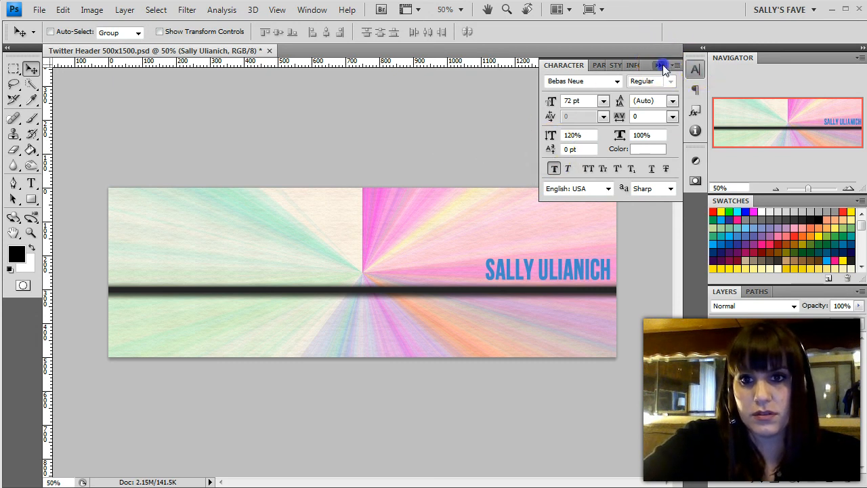
click(662, 65)
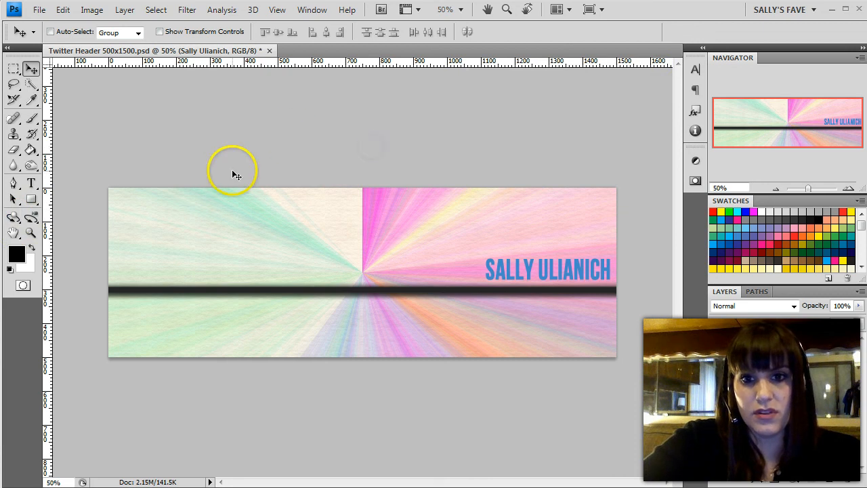
mouse_move(342, 230)
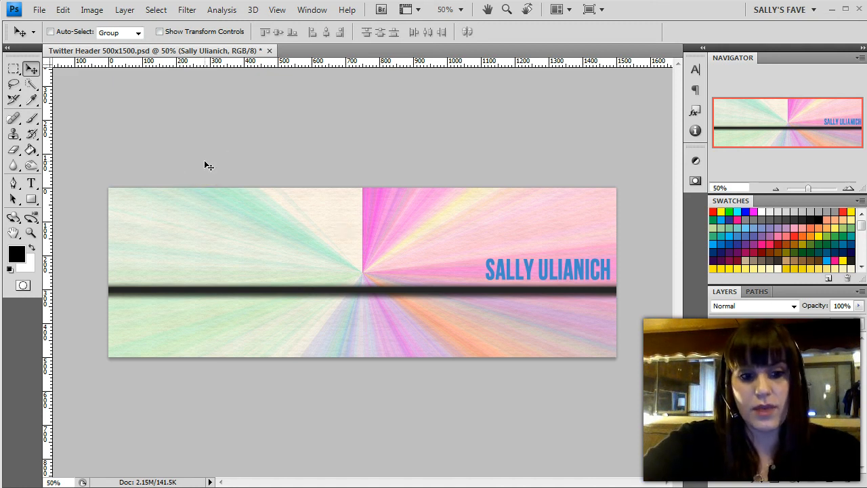
mouse_move(252, 162)
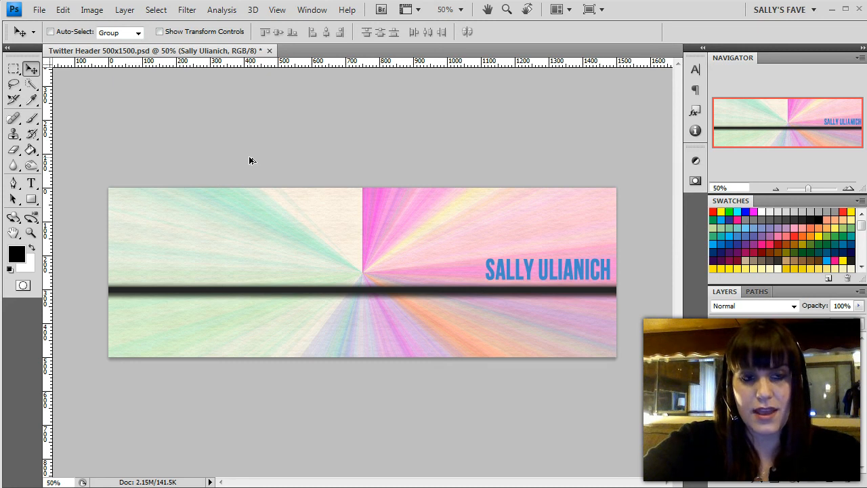
- Export Twitter-Header-500x1500.jpg via Save for Web as a Maximum-quality (100) JPEG
click(38, 9)
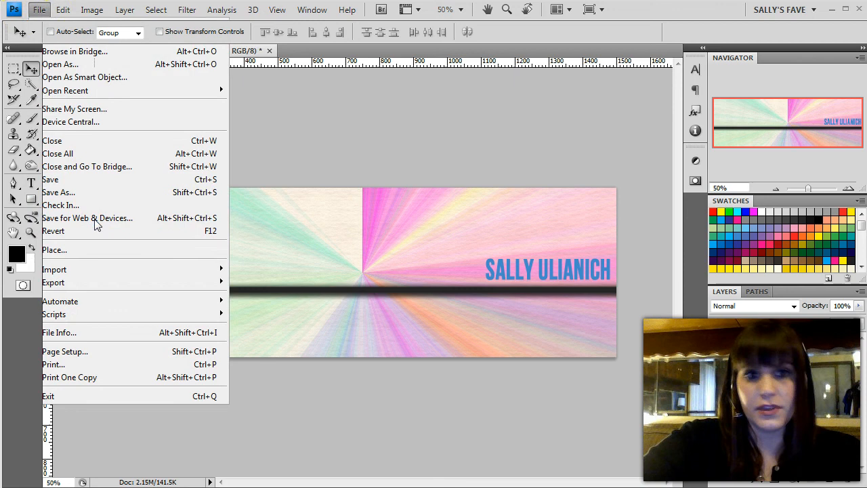
click(86, 216)
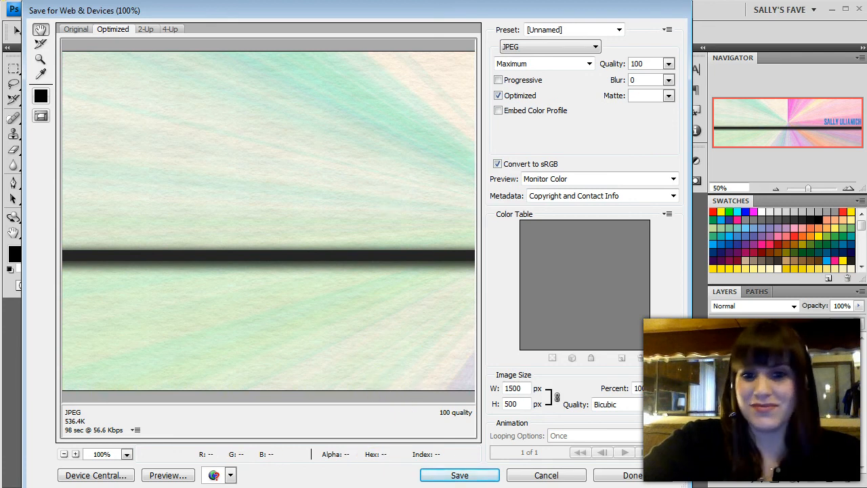
click(460, 475)
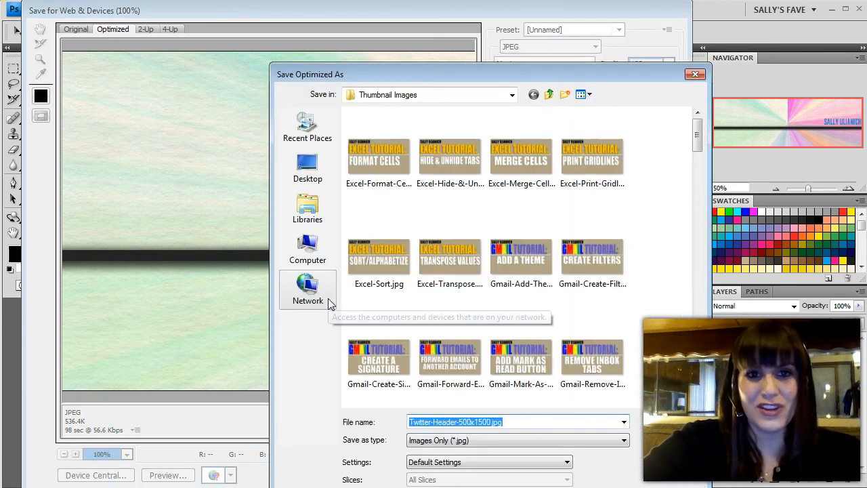
click(307, 166)
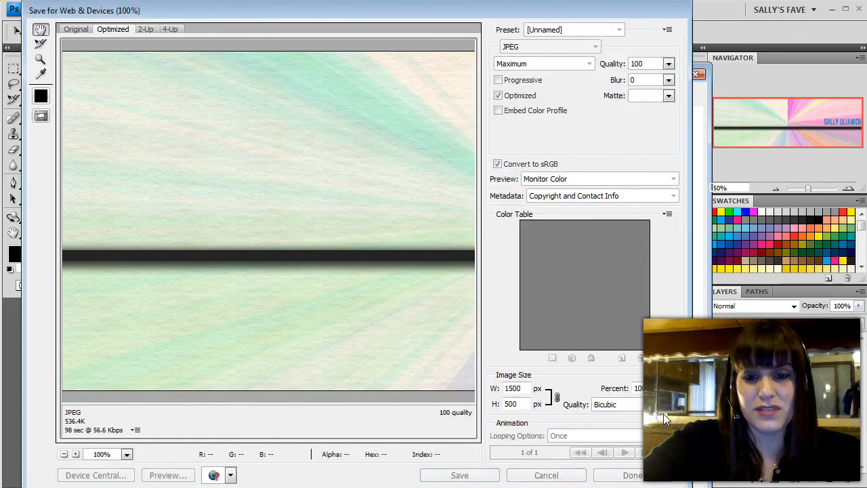
click(546, 474)
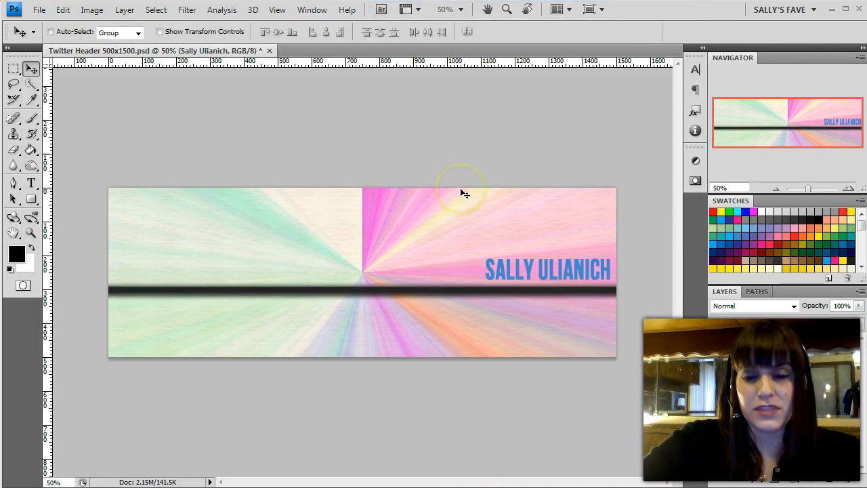